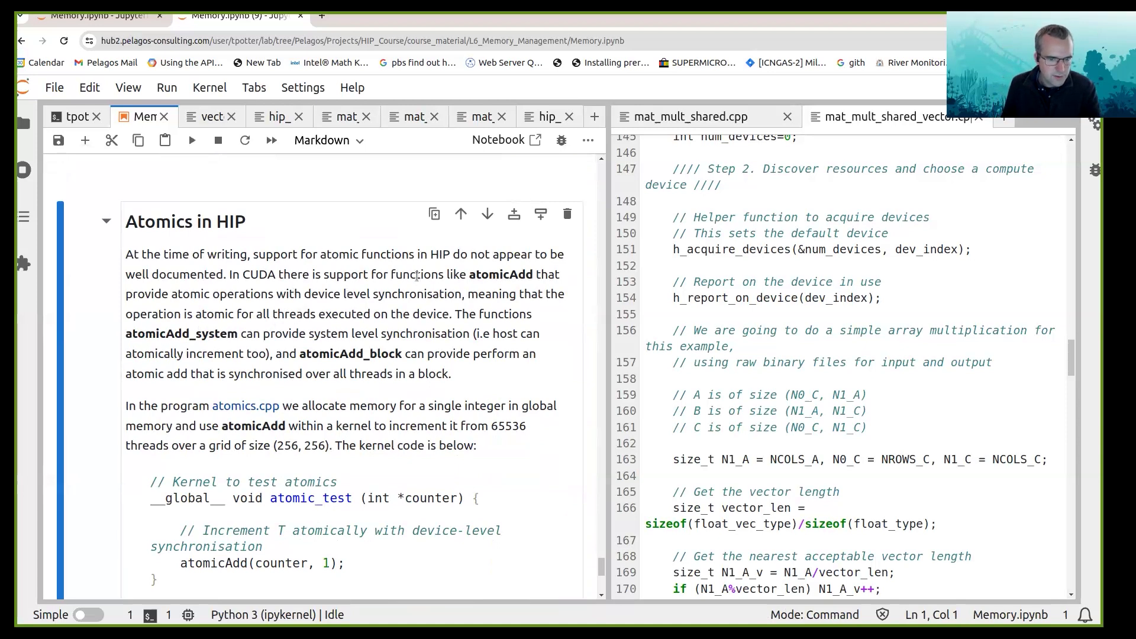
Open atomics.cpp from its link in the Atomics in HIP markdown cell
left_click_drag(209, 253, 388, 254)
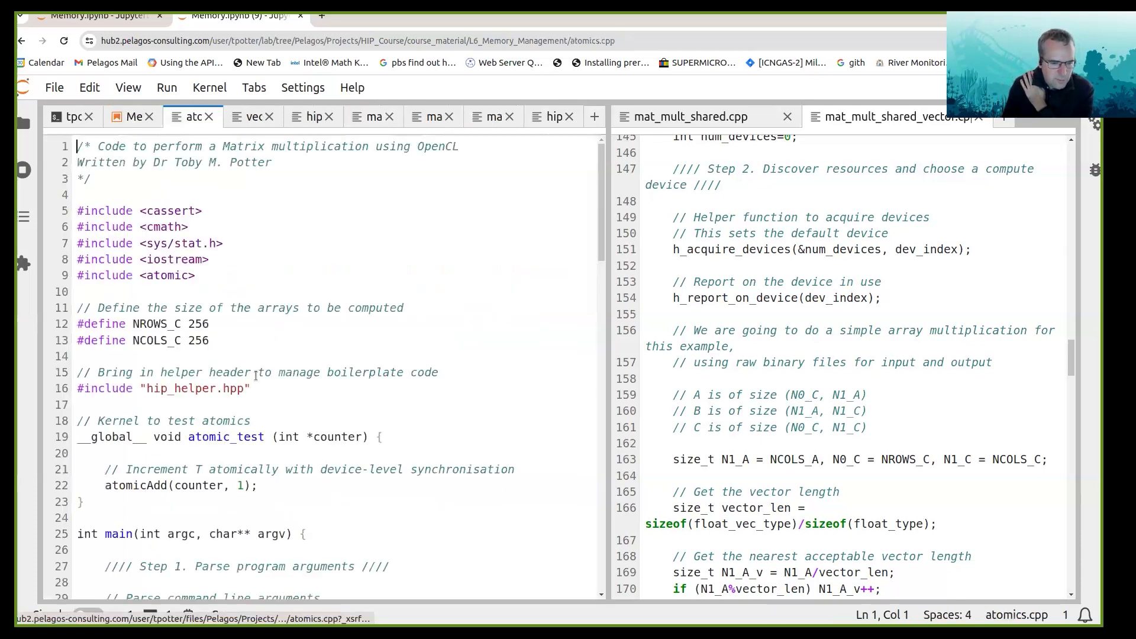
Read through atomics.cpp down to the atomic_test kernel and its atomicAdd counter increment
scroll("down", 3)
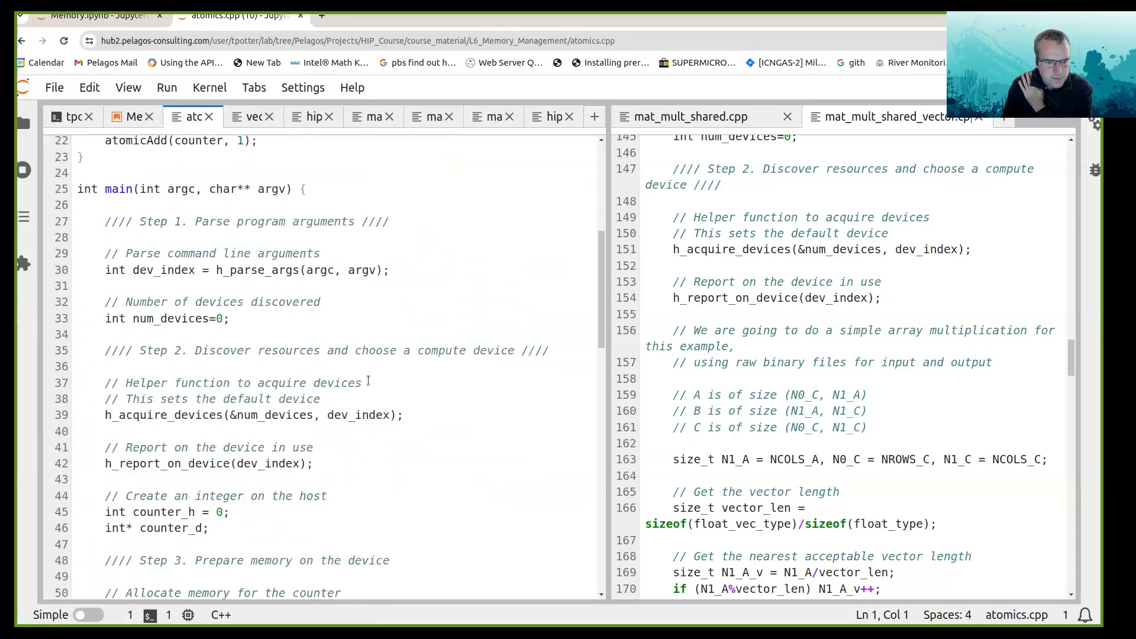
scroll("down", 3)
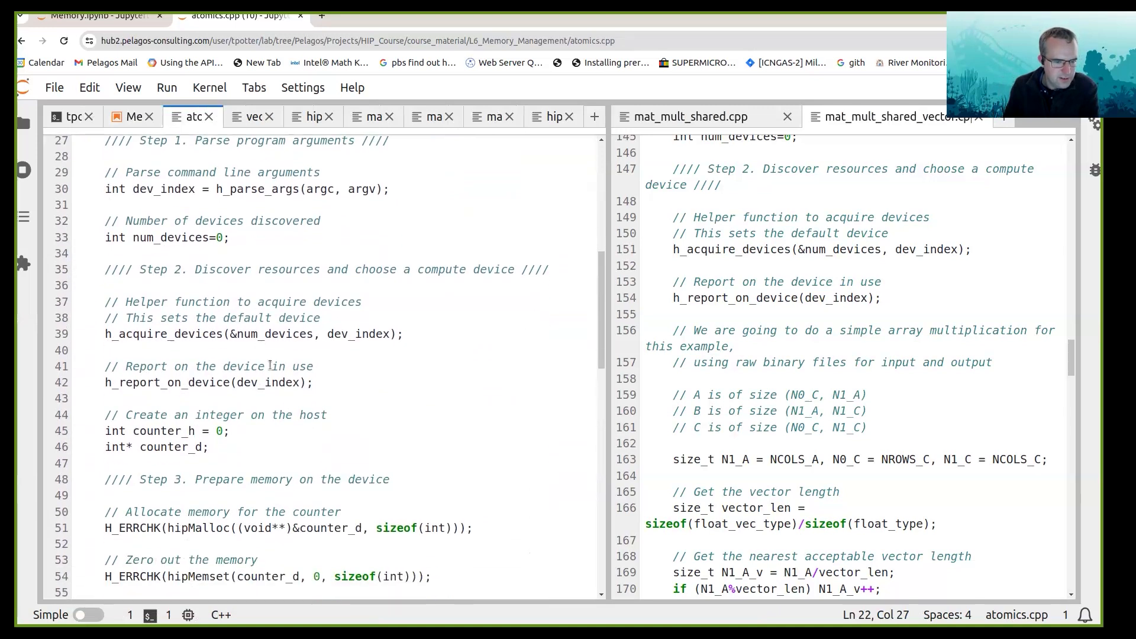
scroll("down", 3)
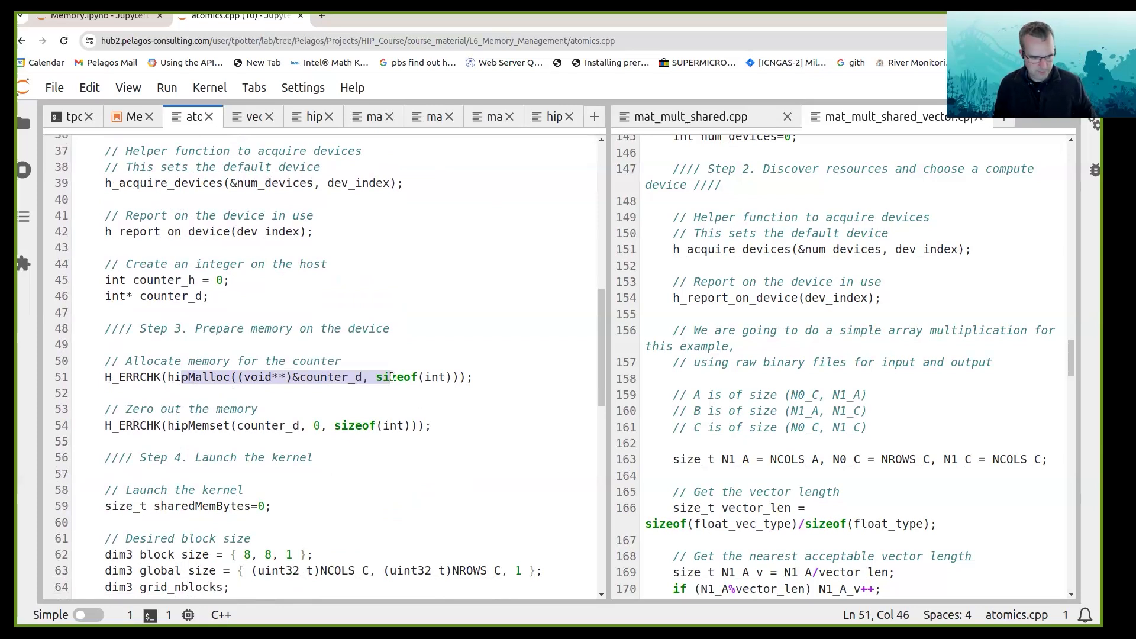
scroll("down", 3)
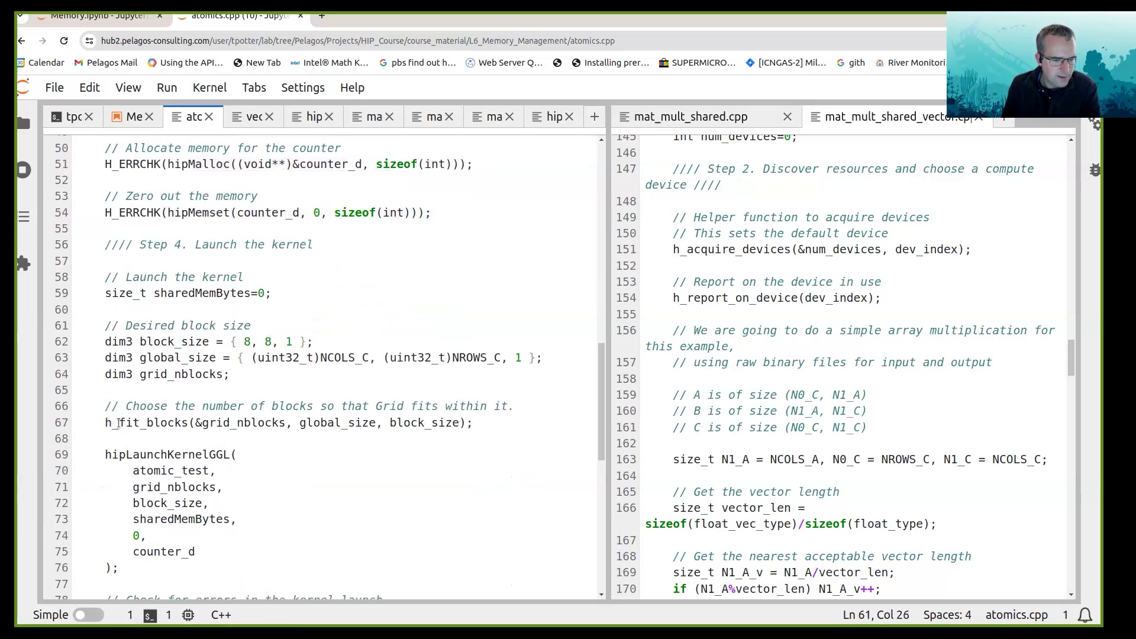
left_click_drag(106, 455, 120, 567)
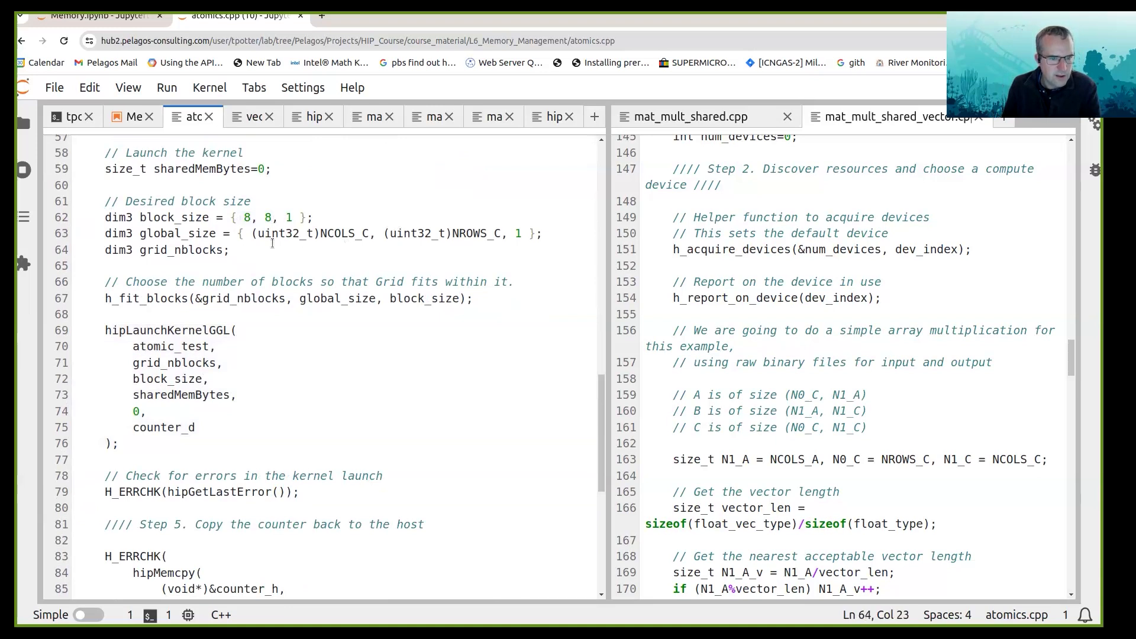
double_click(257, 218)
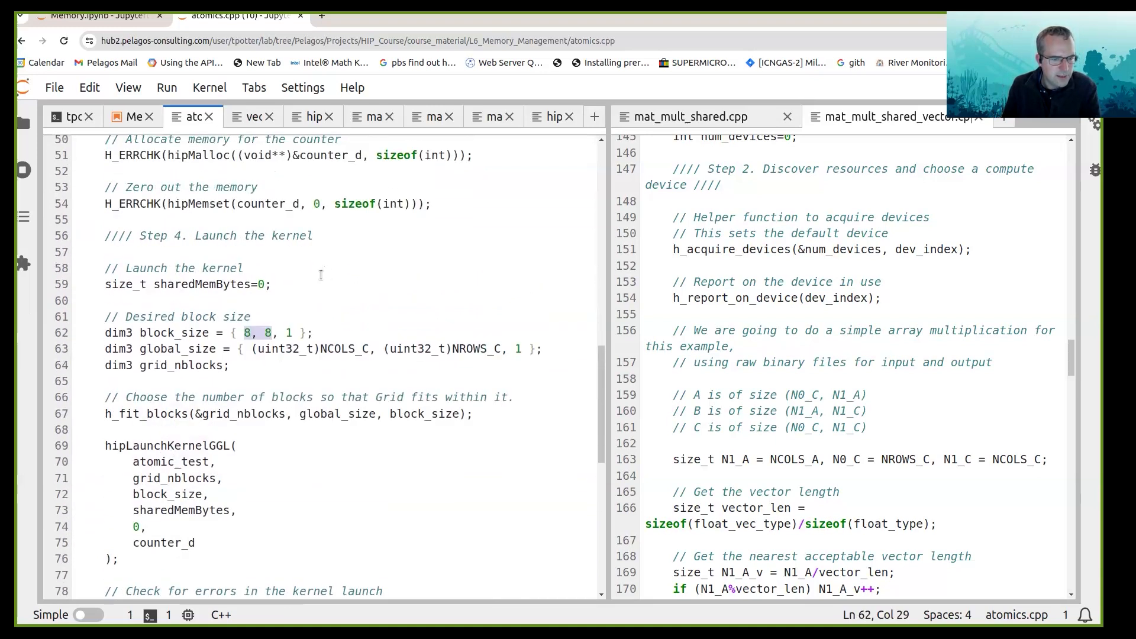
scroll("down", 3)
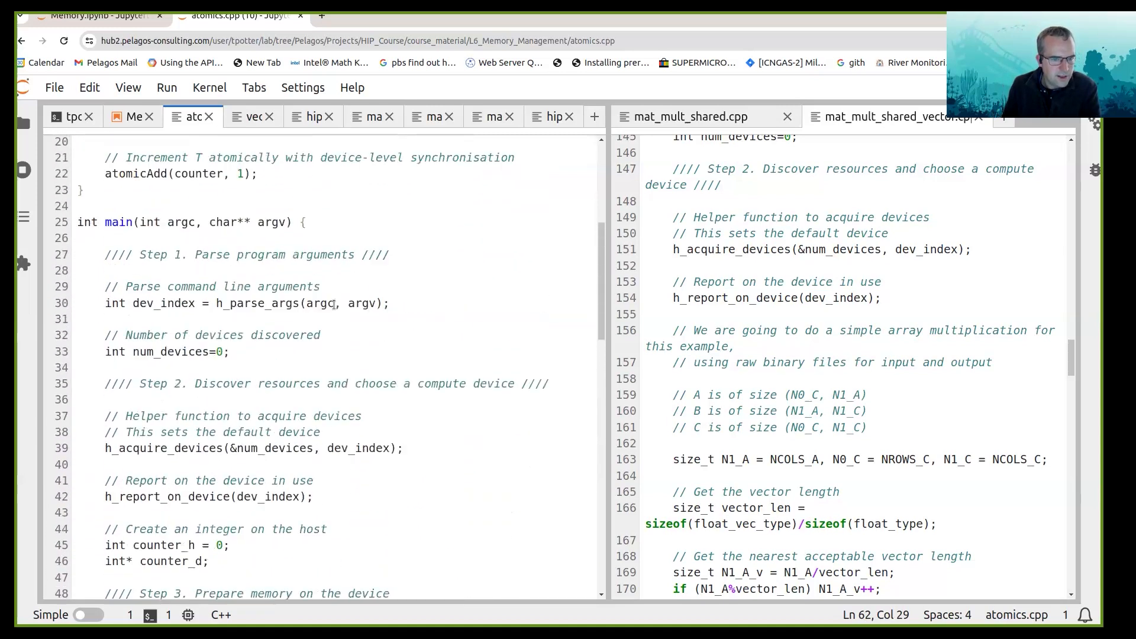
scroll("up", 3)
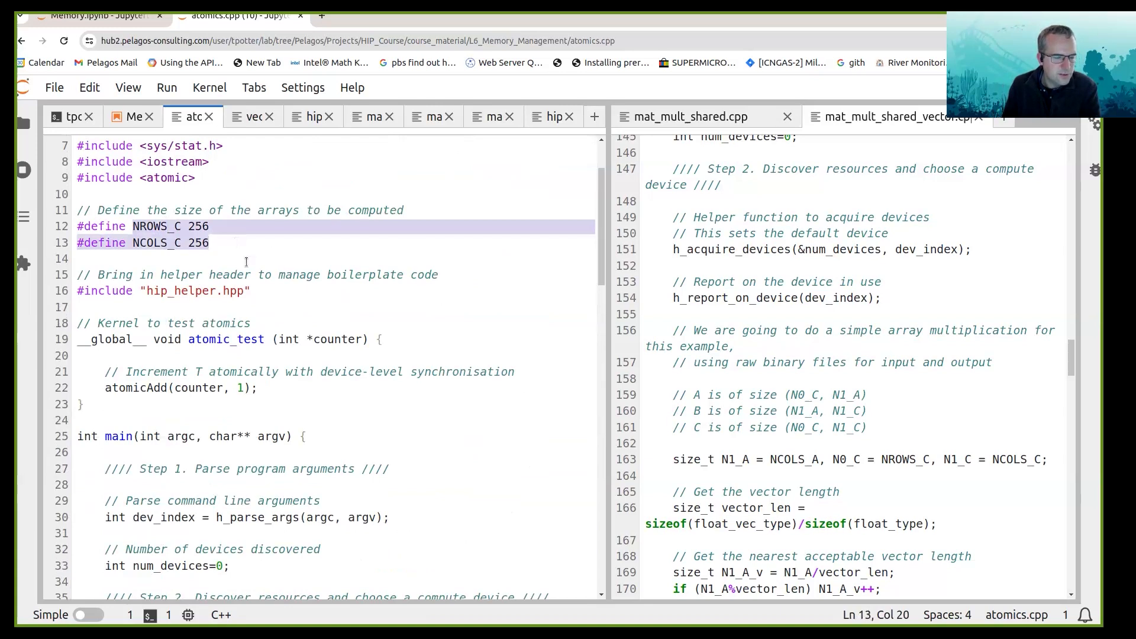
scroll("down", 3)
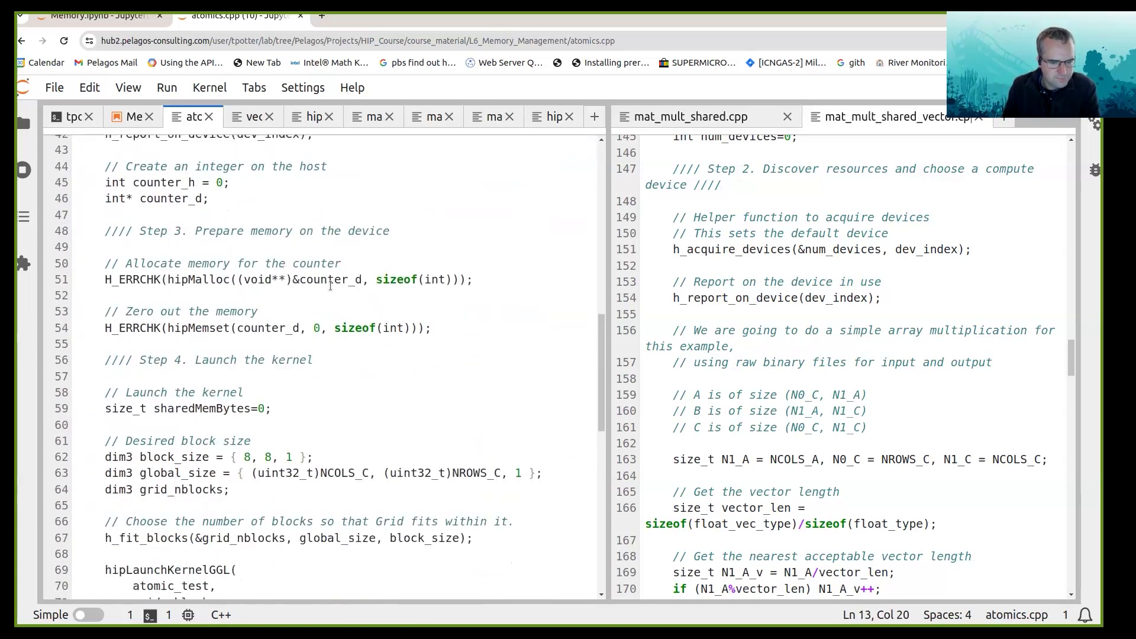
scroll("down", 3)
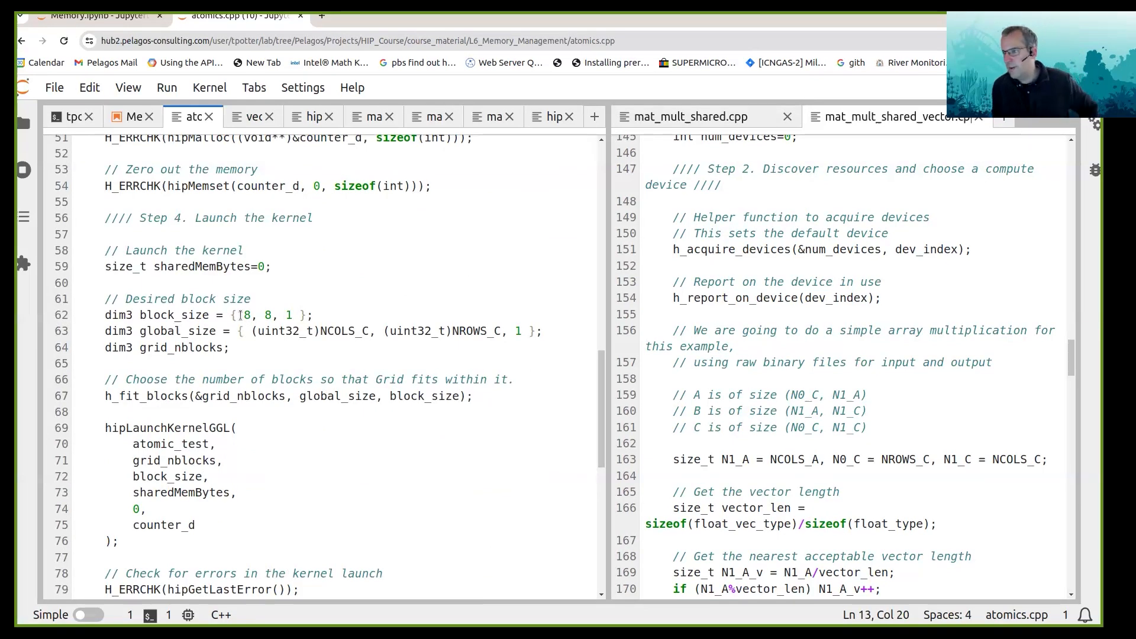
Return to the Memory.ipynb tab at the atomics.exe build and run output
left_click(245, 315)
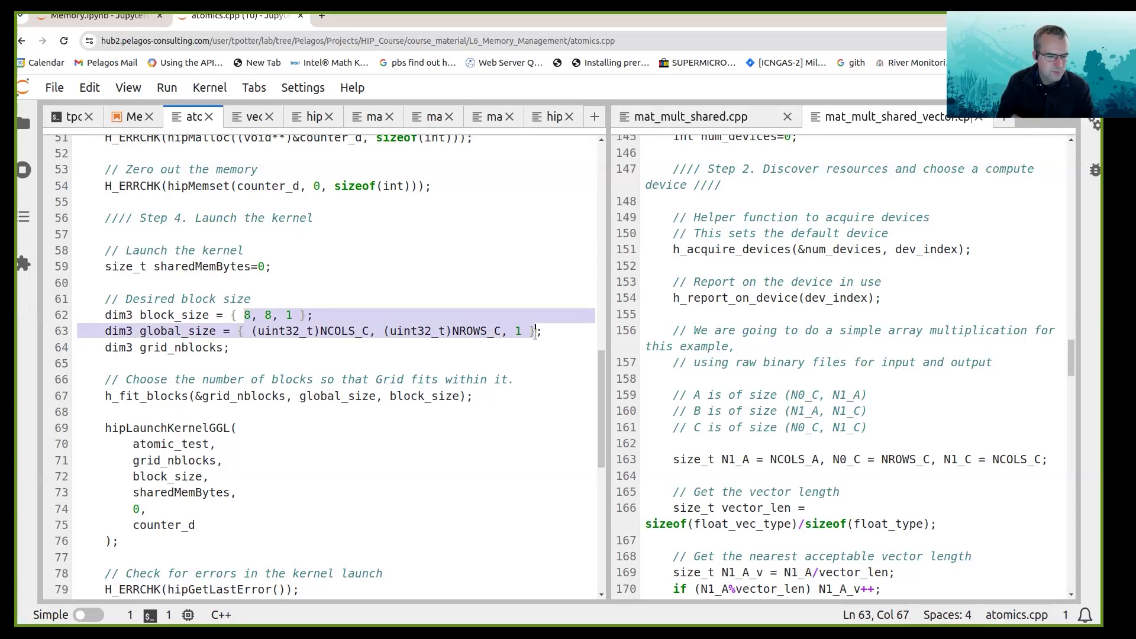
scroll("down", 3)
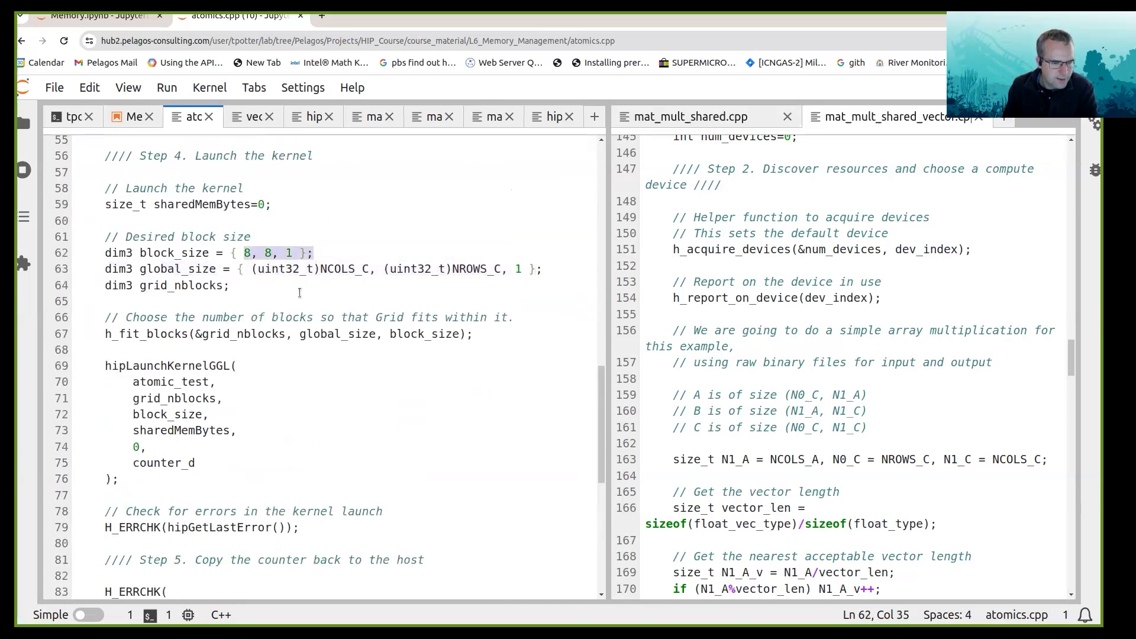
left_click(255, 269)
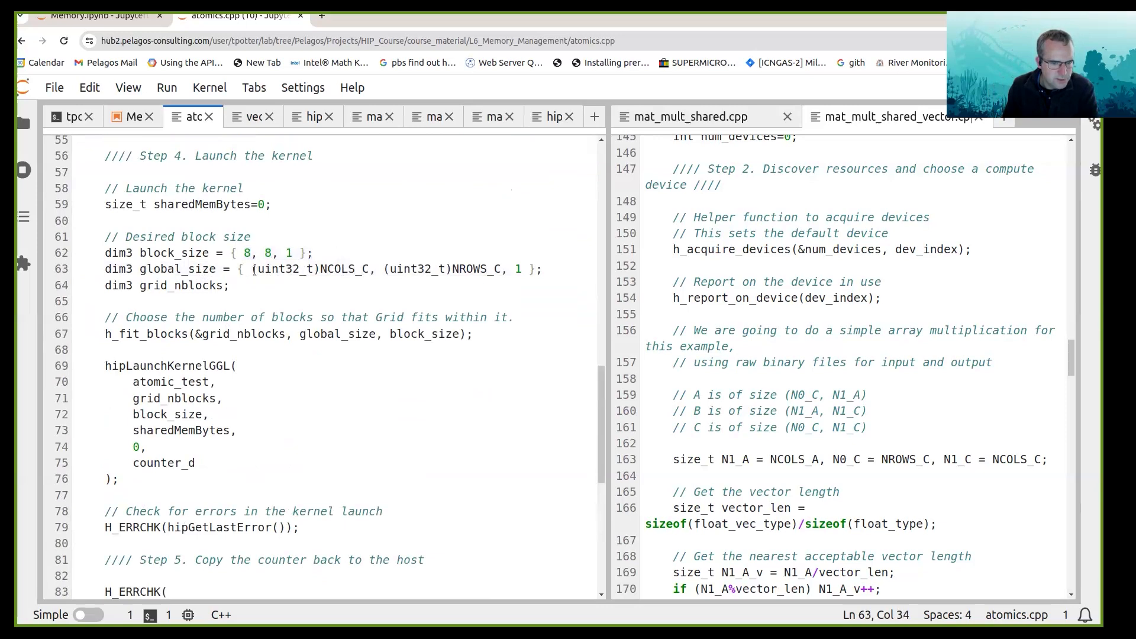
left_click_drag(252, 269, 526, 268)
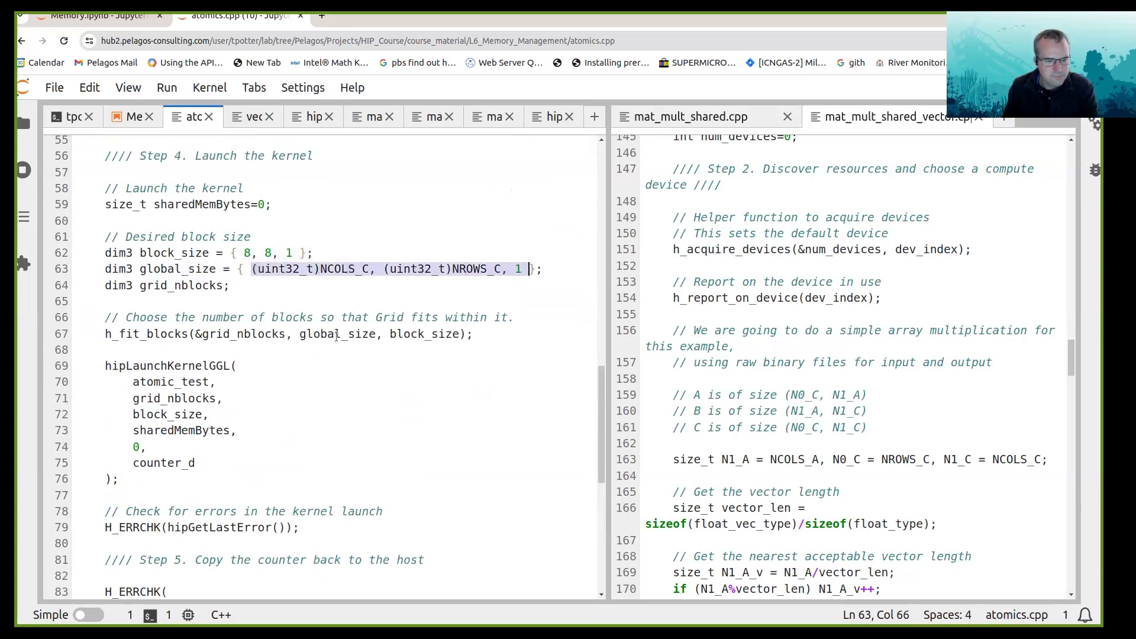
scroll("down", 3)
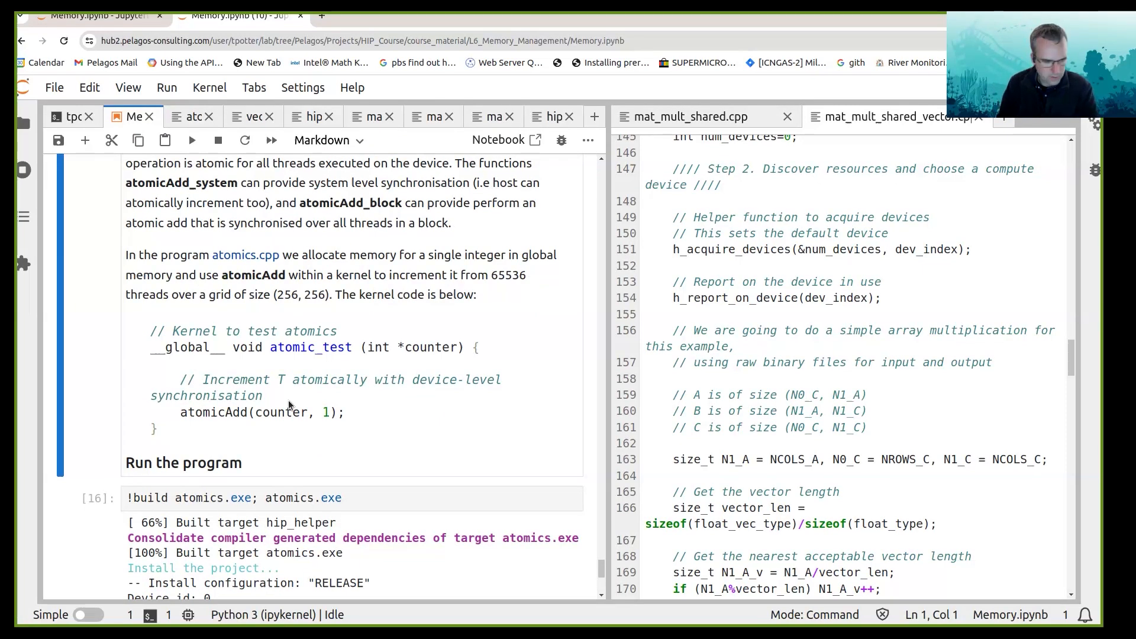
Run the '!build atomics.exe; atomics.exe' cell so it reports 65536 of 65536 increments
left_click(191, 140)
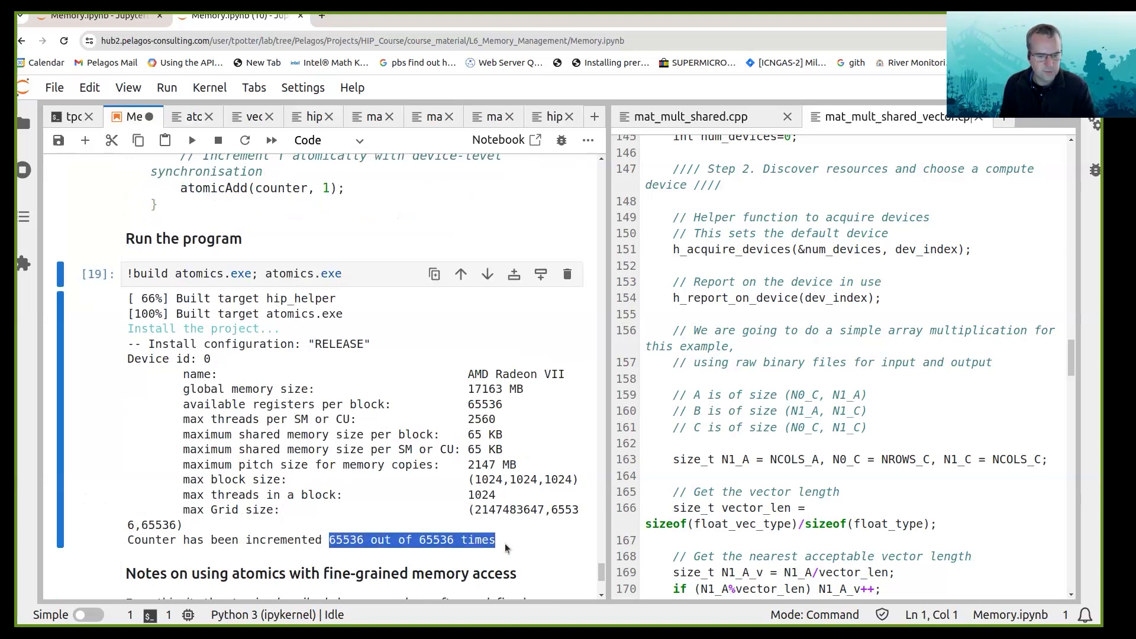
scroll("down", 3)
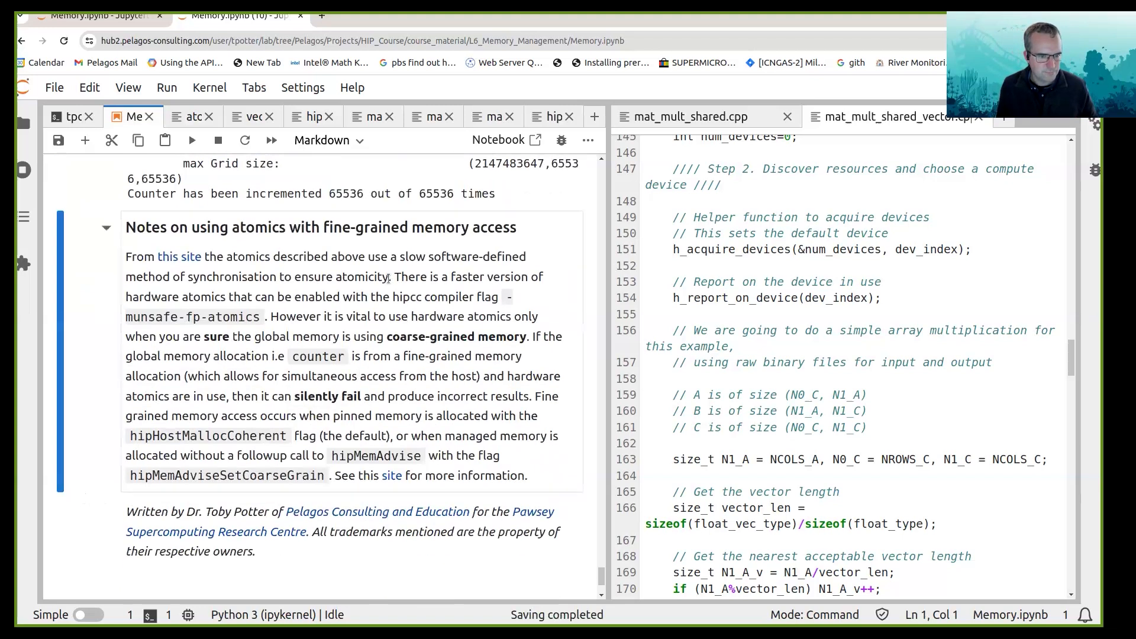
mouse_move(331, 244)
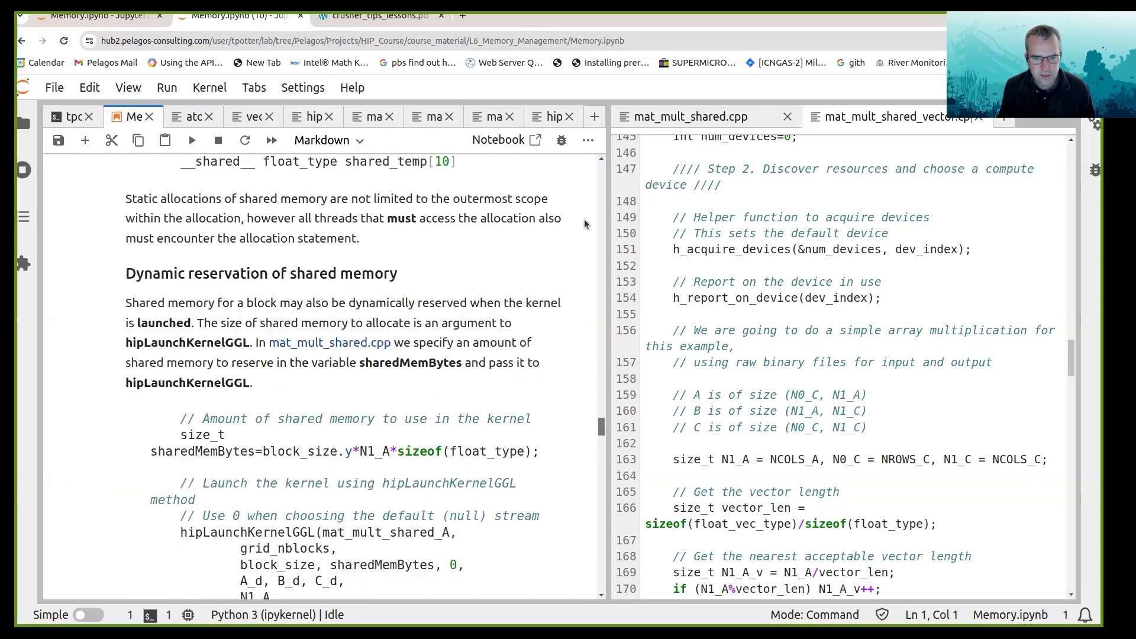
Scroll the Memory notebook from pitched memory through the zero-copy and pinned memory sections
scroll("down", 3)
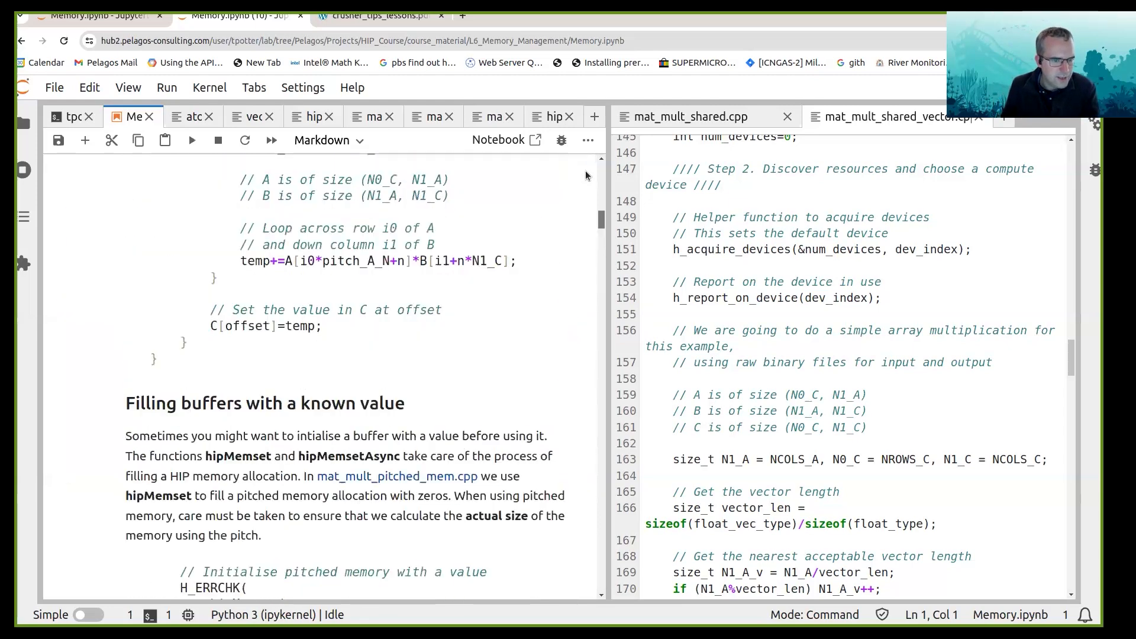
scroll("down", 3)
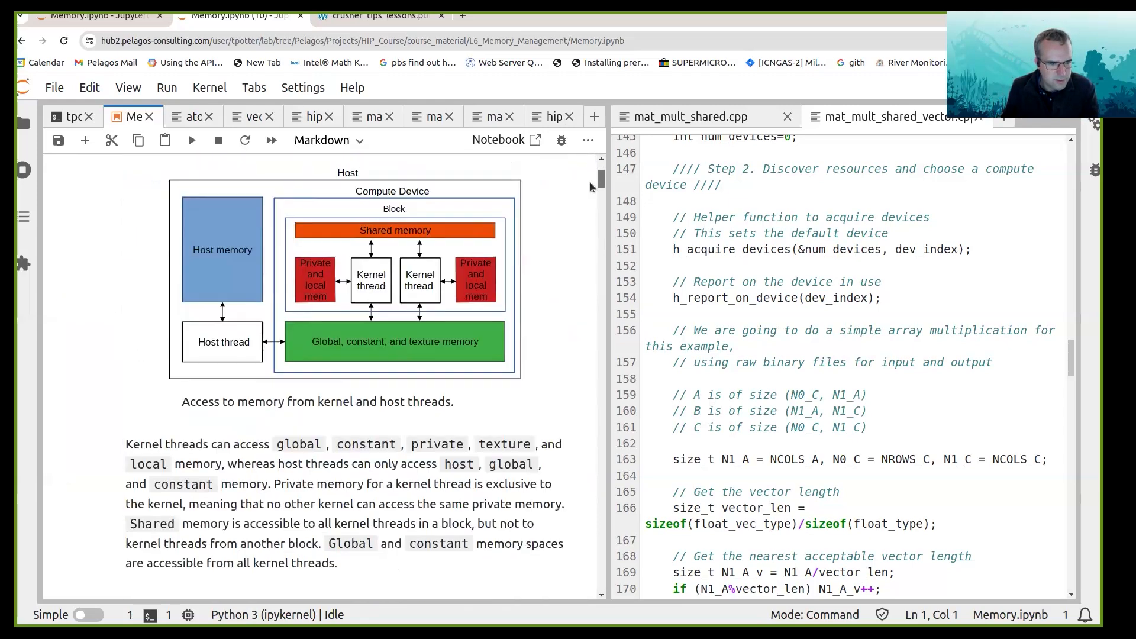
scroll("down", 3)
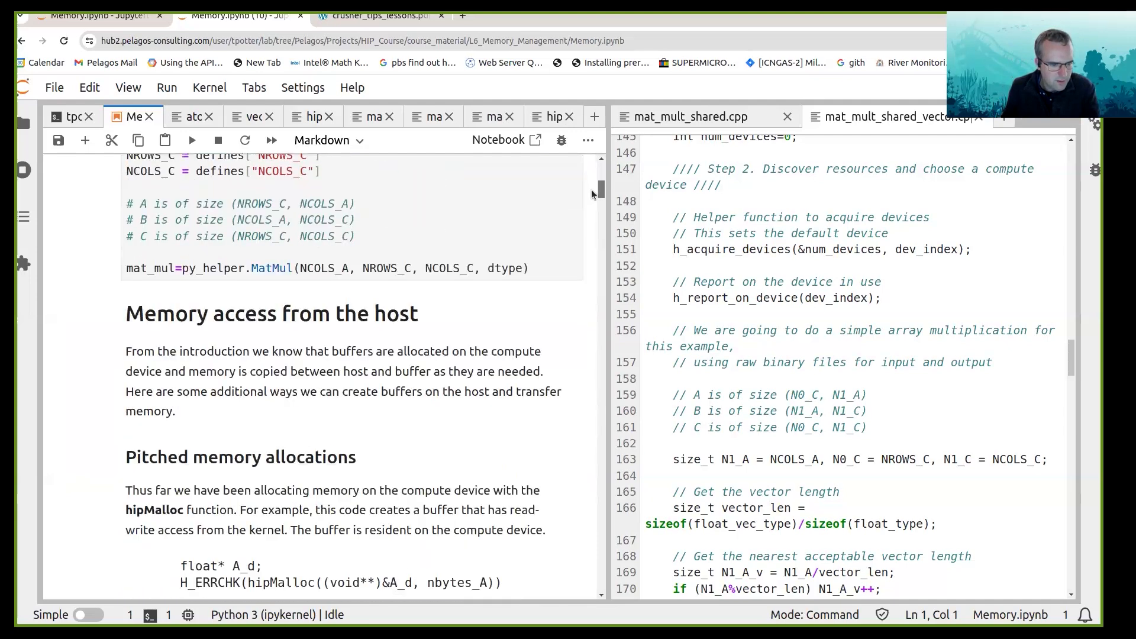
scroll("down", 3)
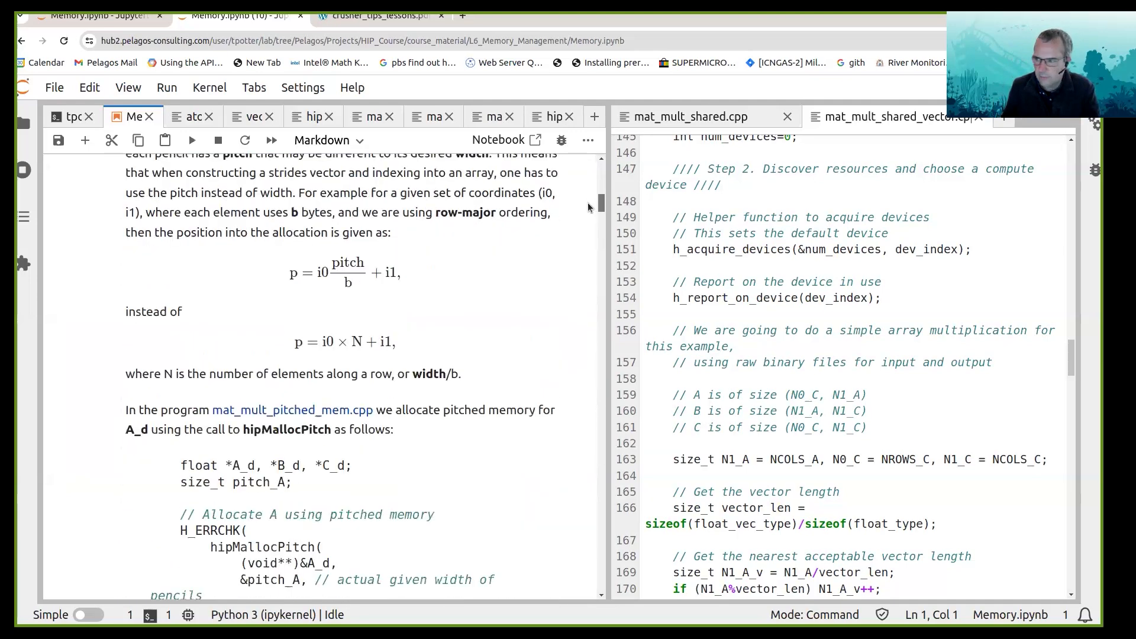
scroll("down", 3)
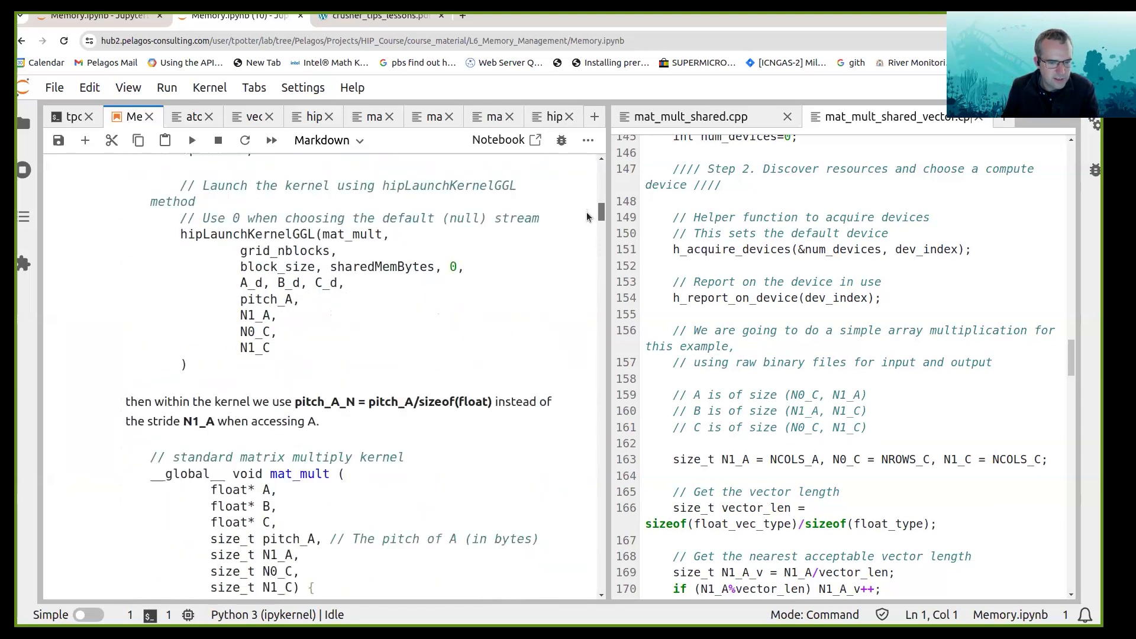
scroll("down", 3)
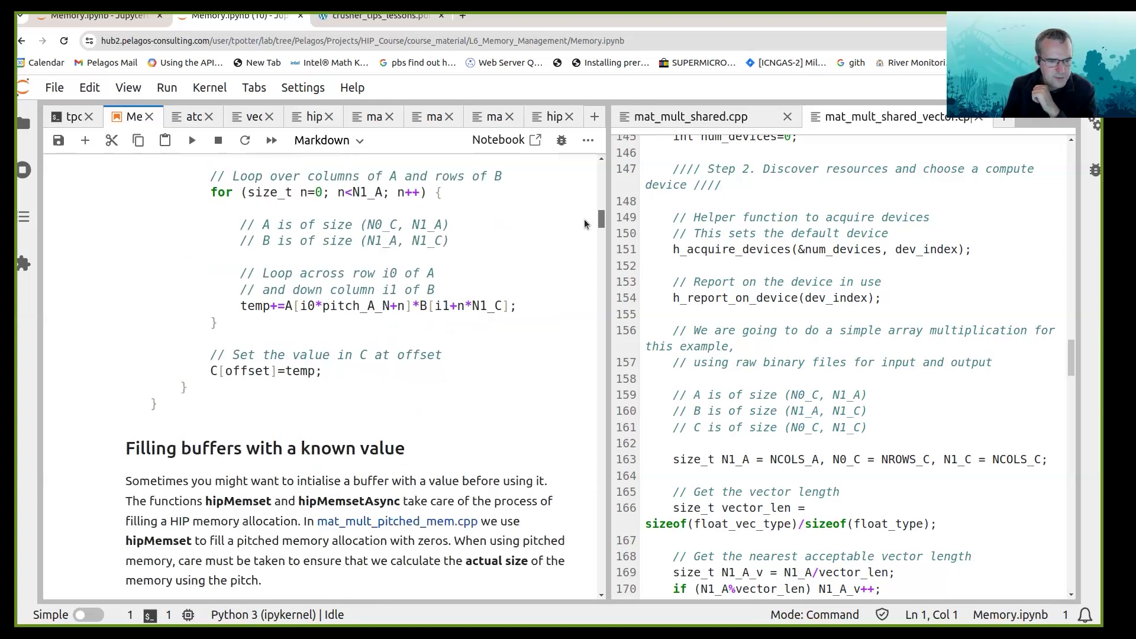
scroll("down", 3)
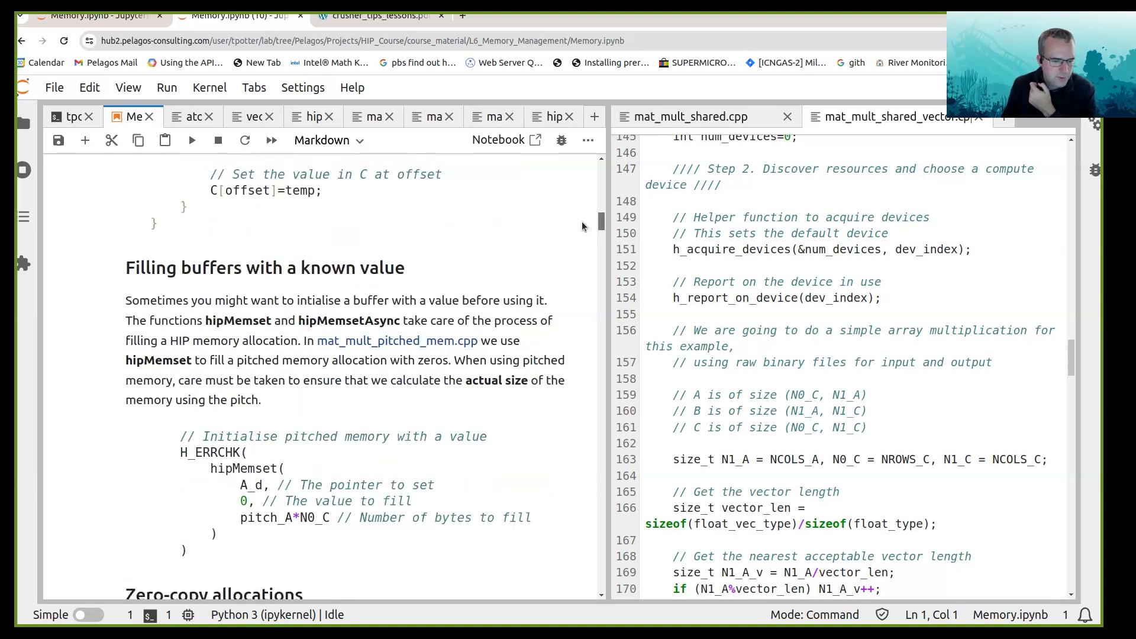
scroll("down", 3)
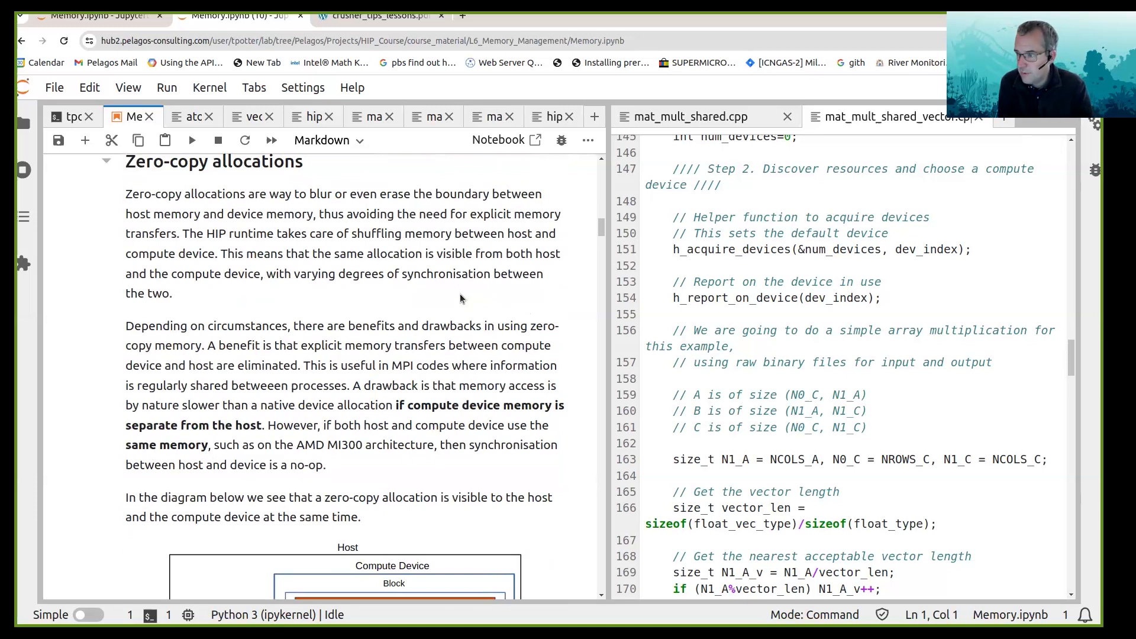
mouse_move(594, 237)
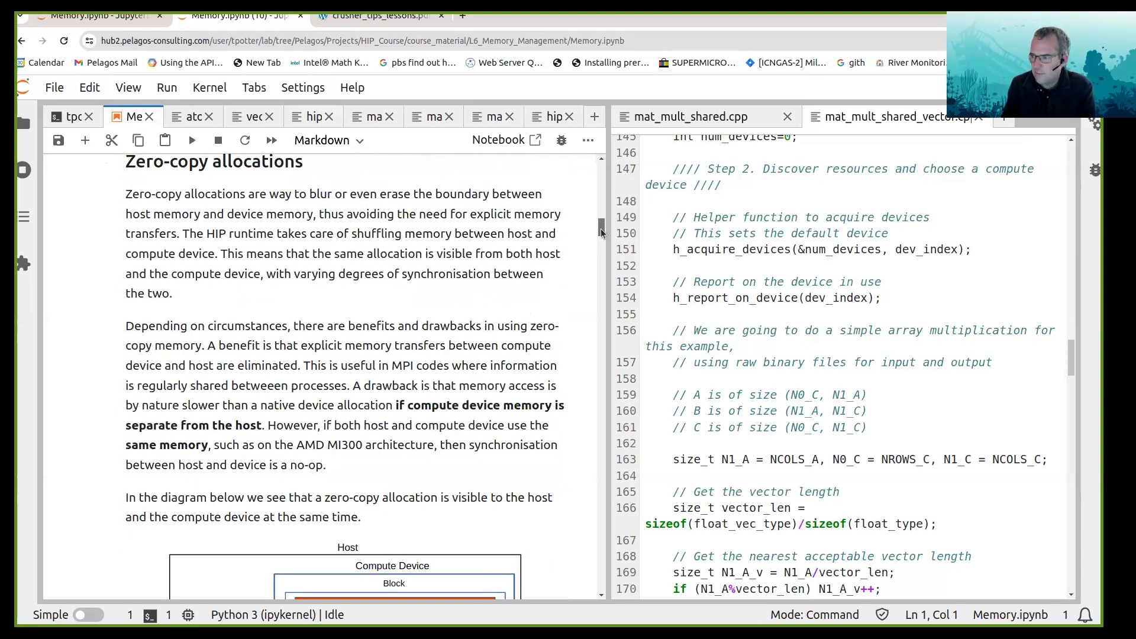
Continue past managed memory to the Explicit memory transfers in HIP heading
scroll("down", 3)
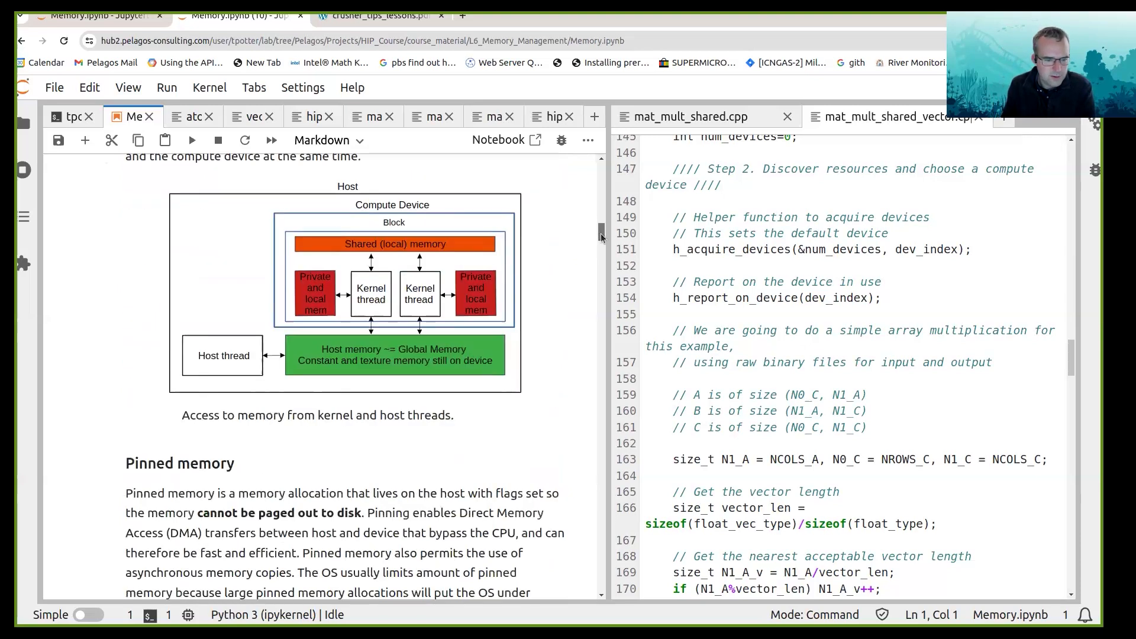
scroll("down", 3)
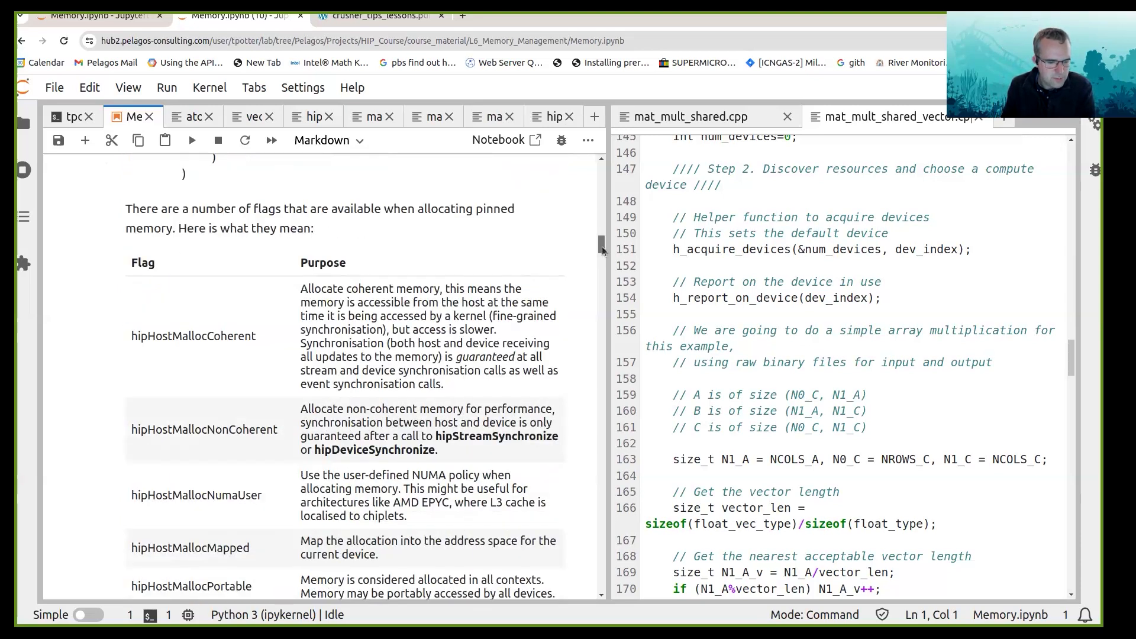
scroll("down", 3)
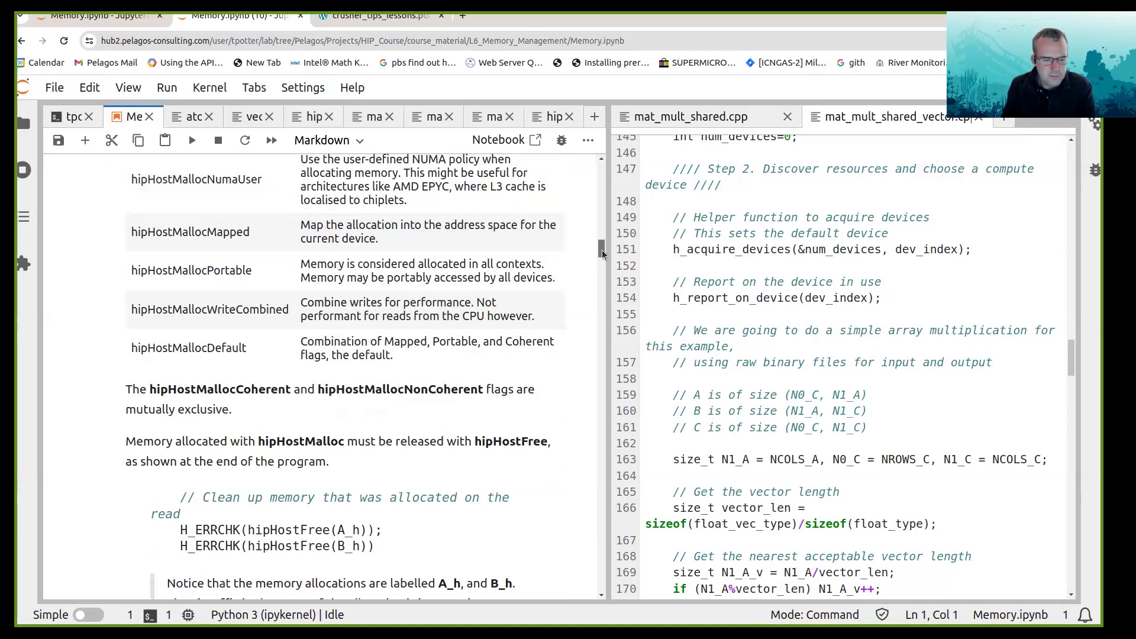
scroll("down", 3)
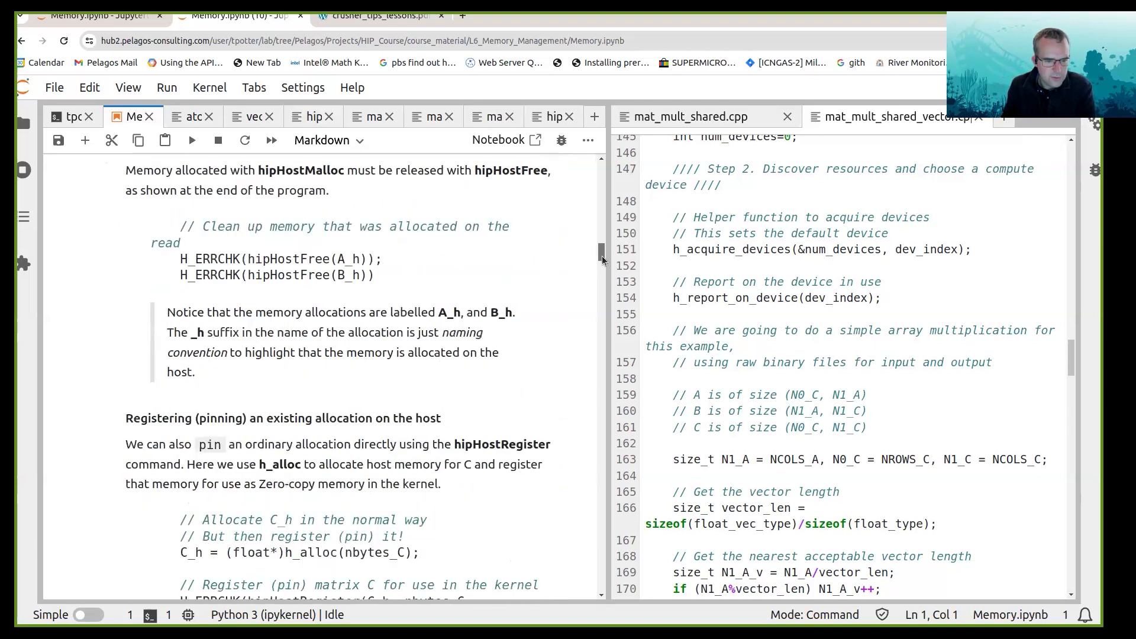
scroll("down", 3)
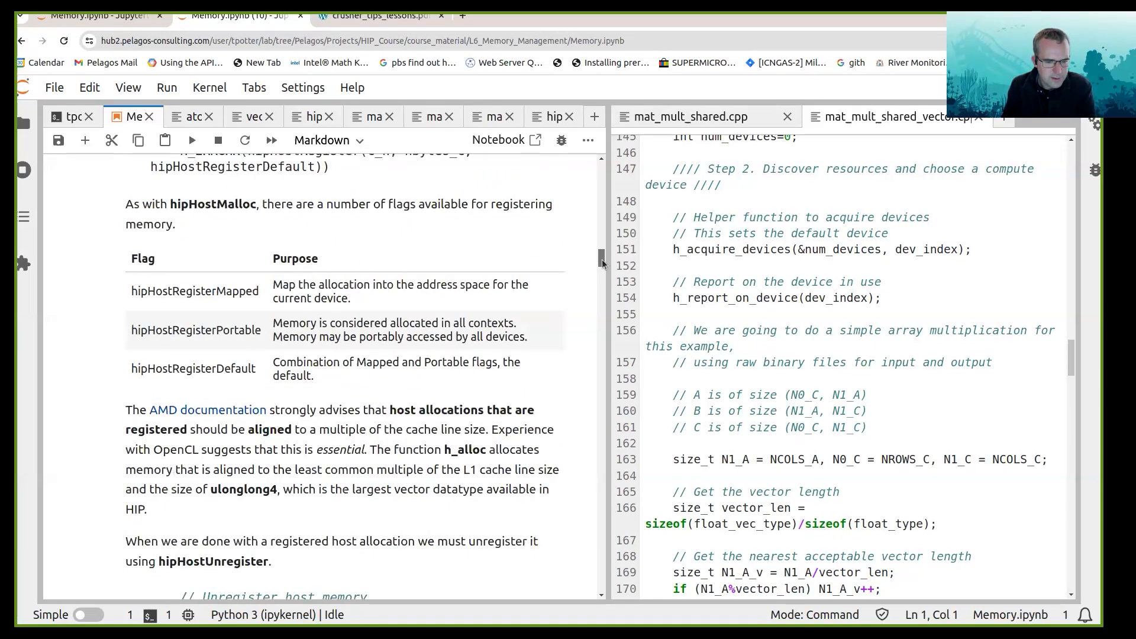
scroll("down", 3)
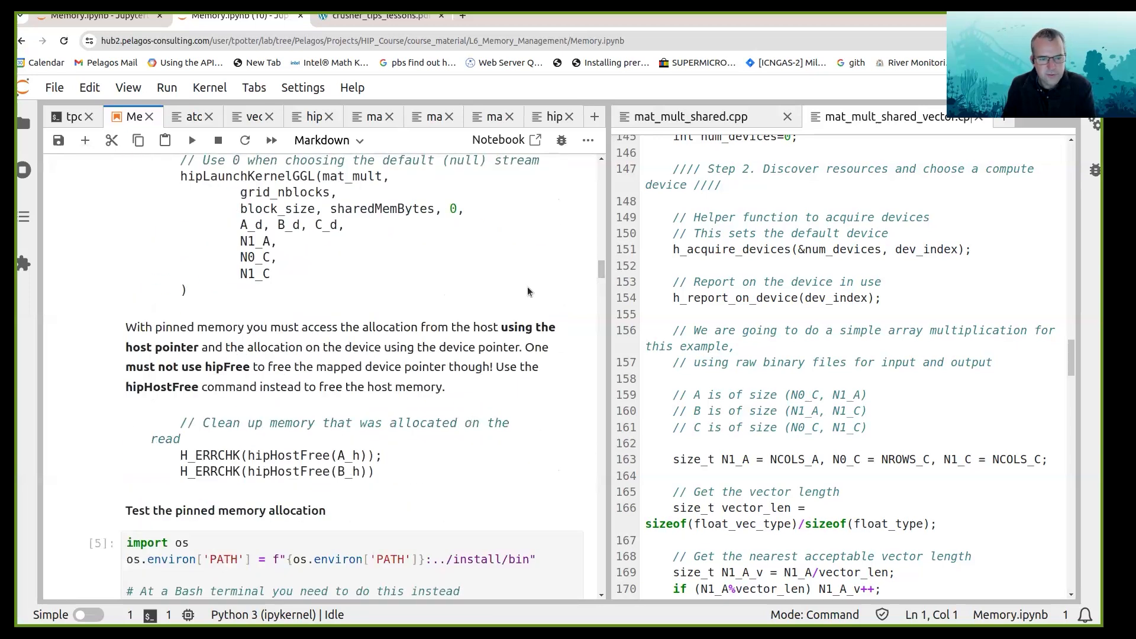
mouse_move(389, 326)
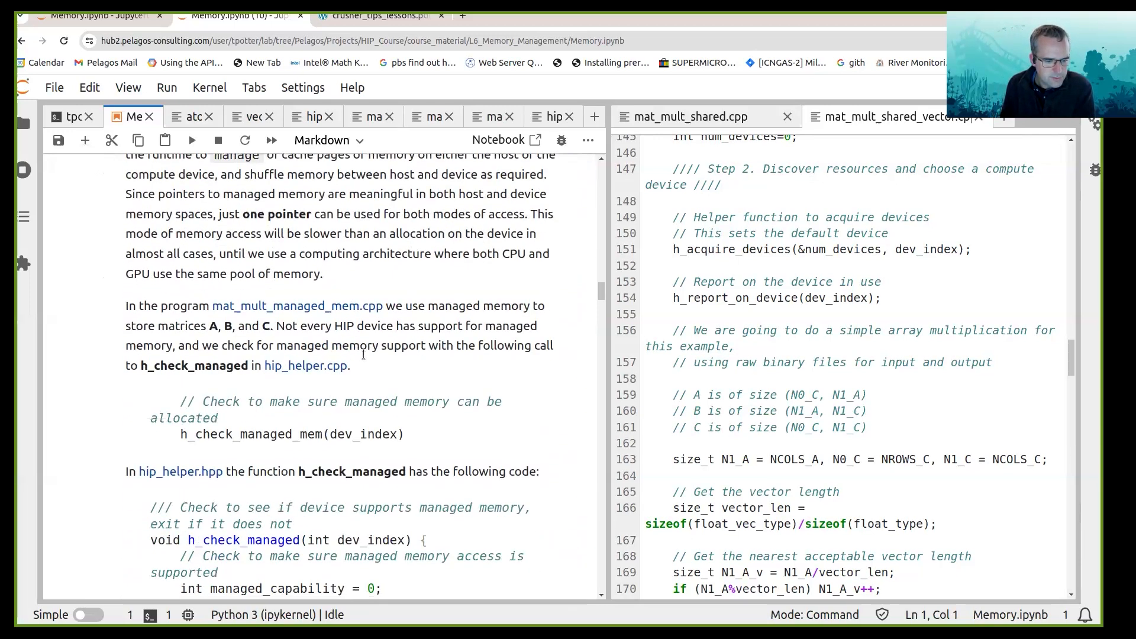
scroll("down", 3)
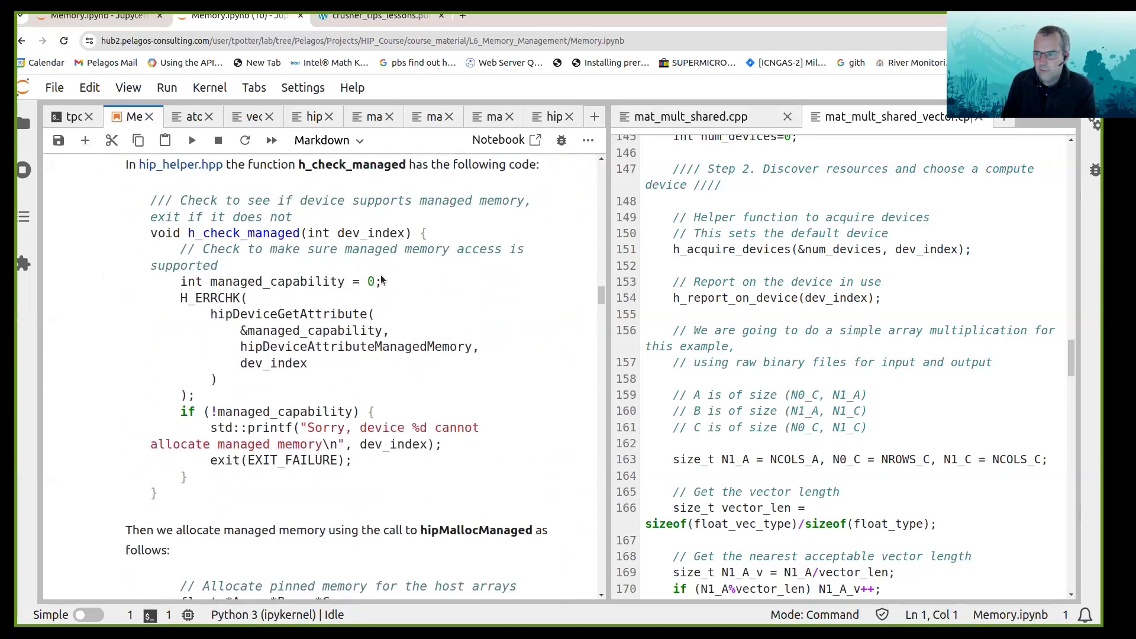
scroll("down", 3)
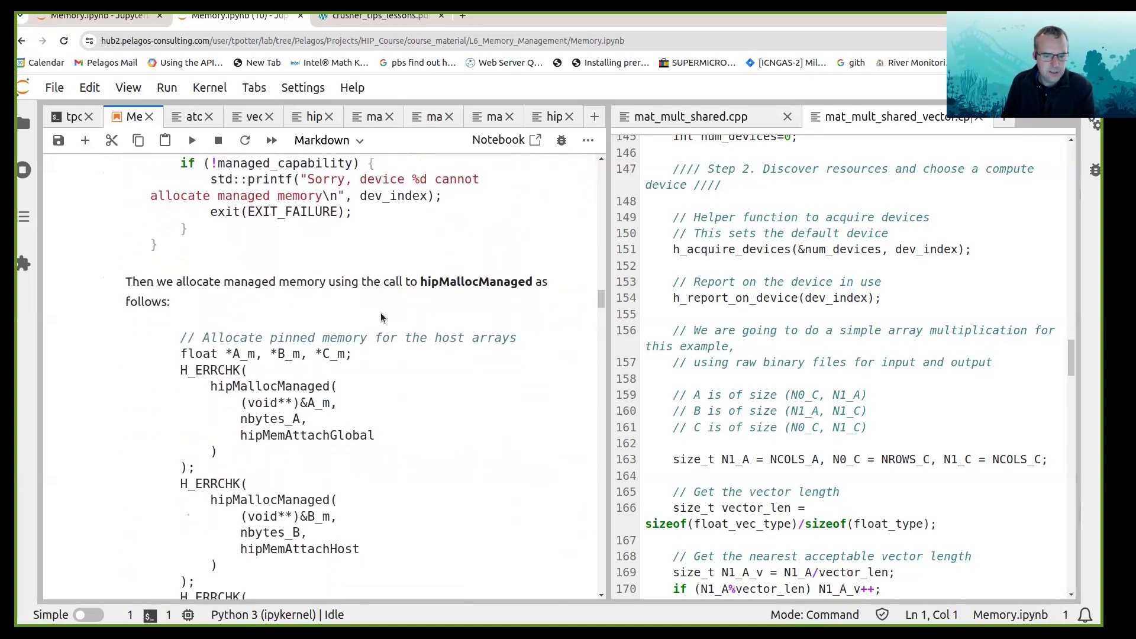
scroll("down", 3)
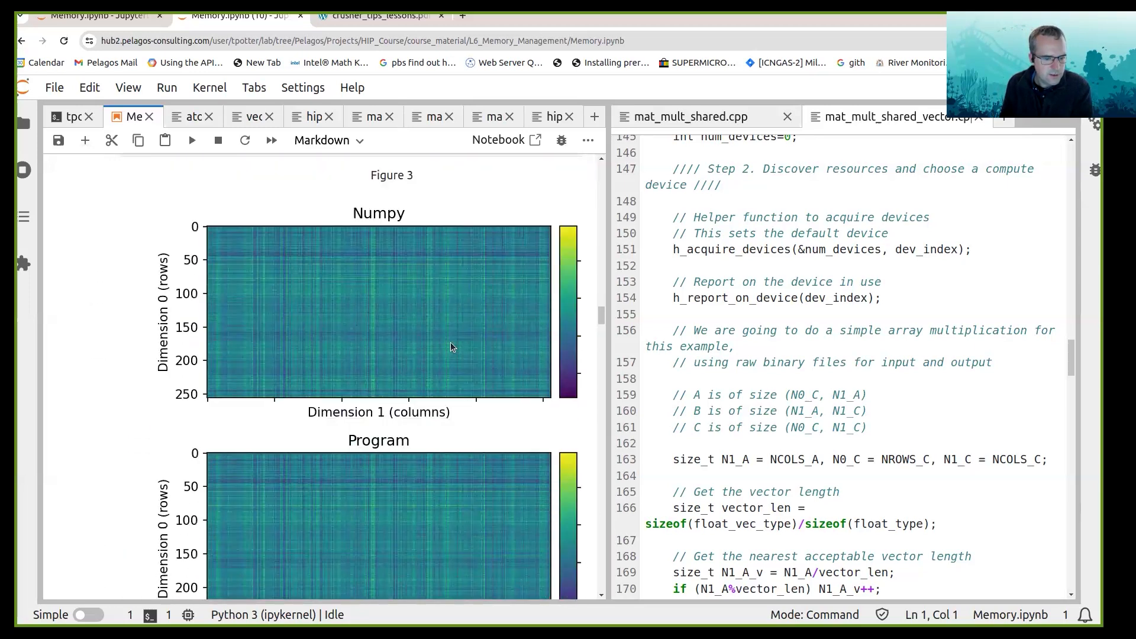
scroll("down", 3)
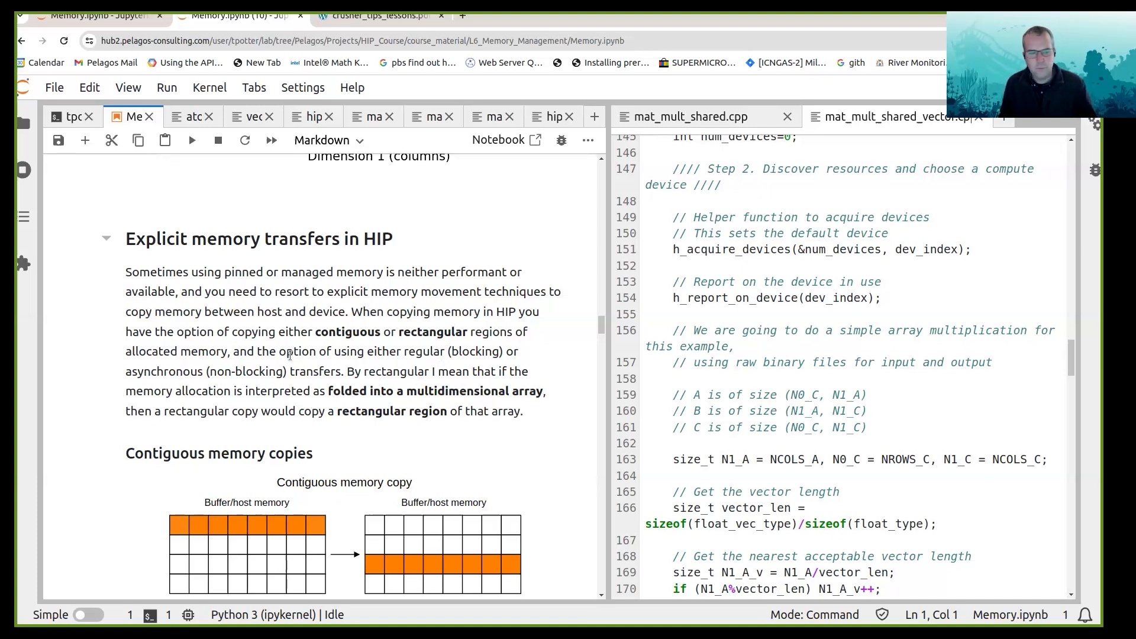
Scroll past the hipMemcpy3D example to the copy_parms fill with source, destination, extent and kind
scroll("down", 3)
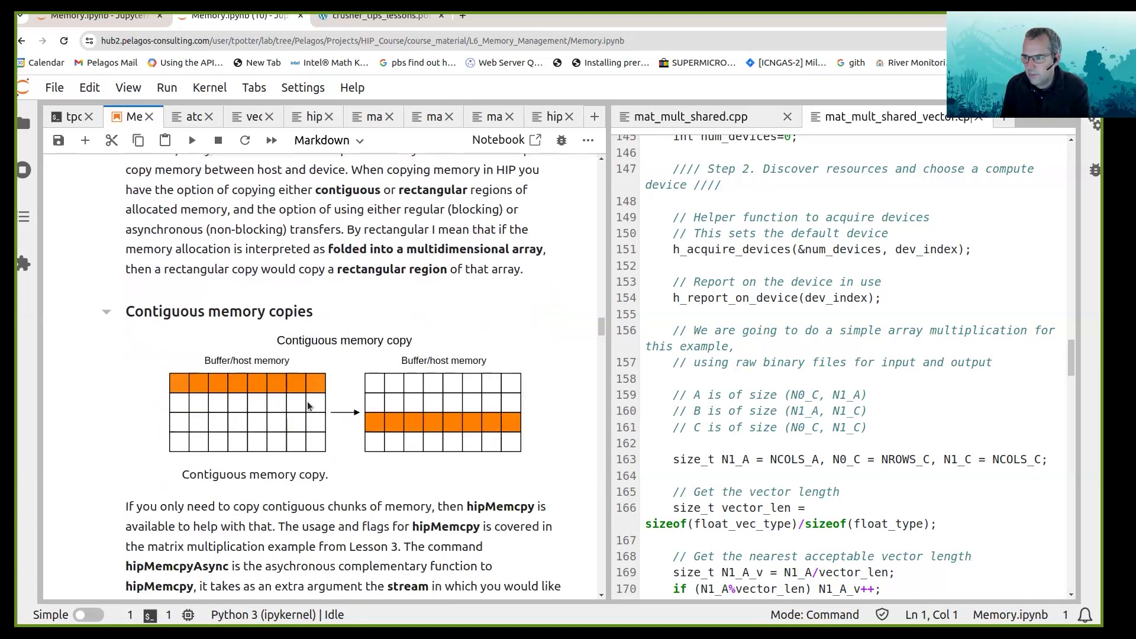
scroll("down", 3)
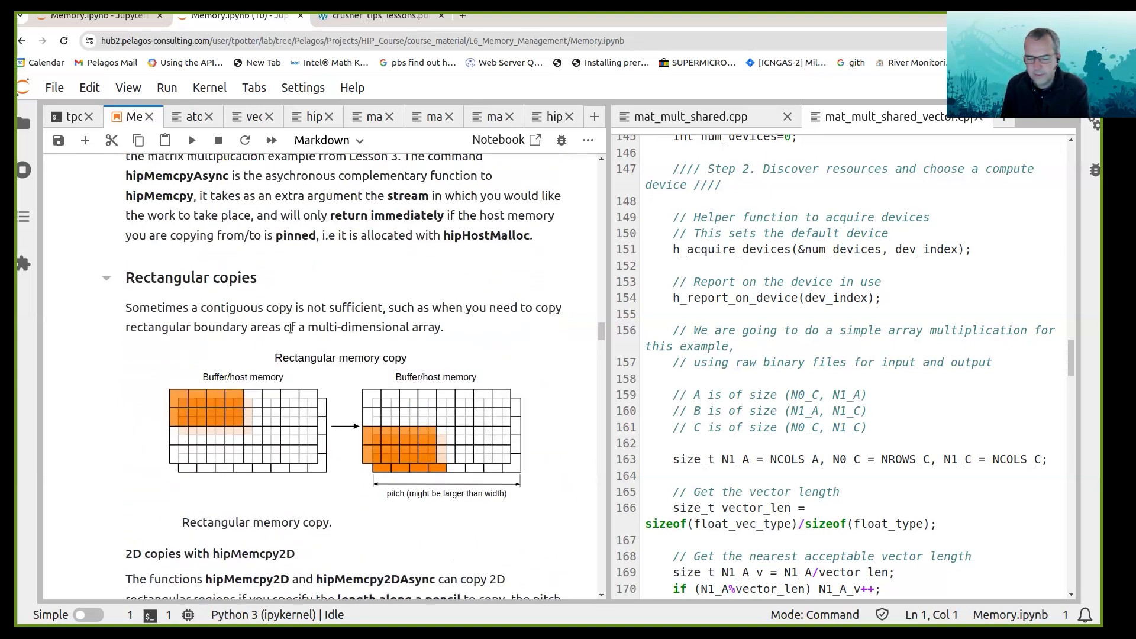
scroll("down", 3)
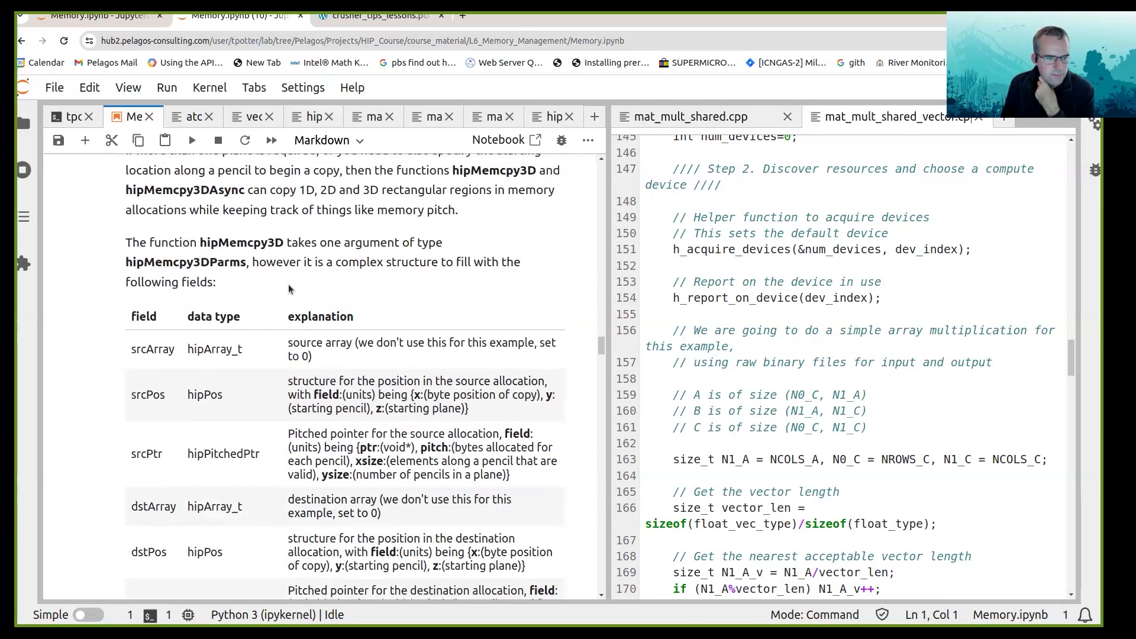
scroll("down", 3)
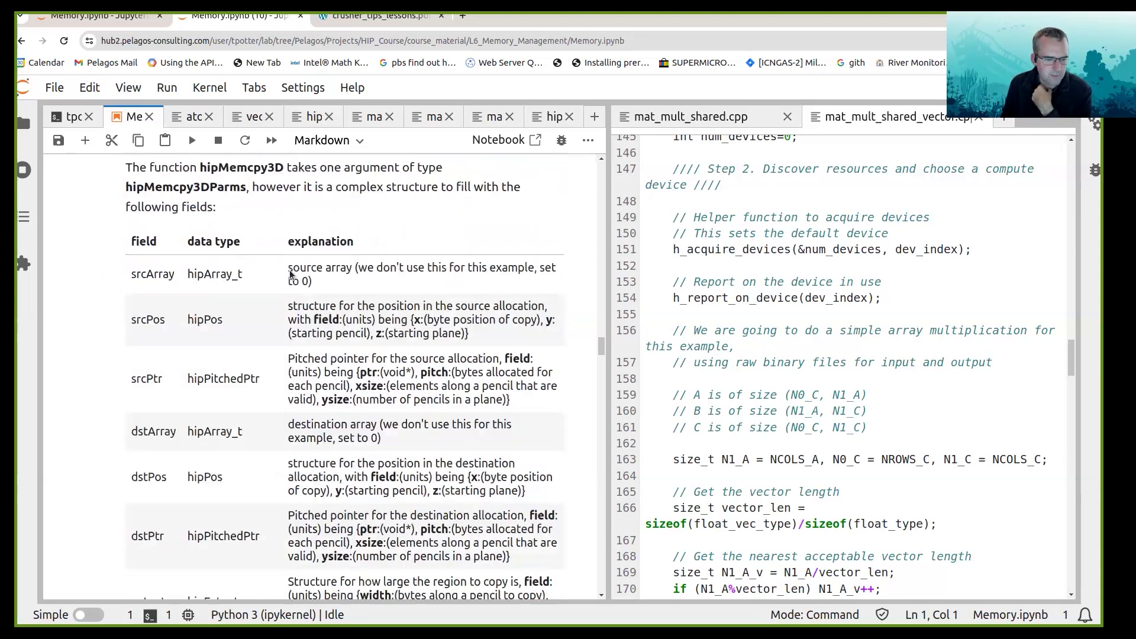
scroll("down", 3)
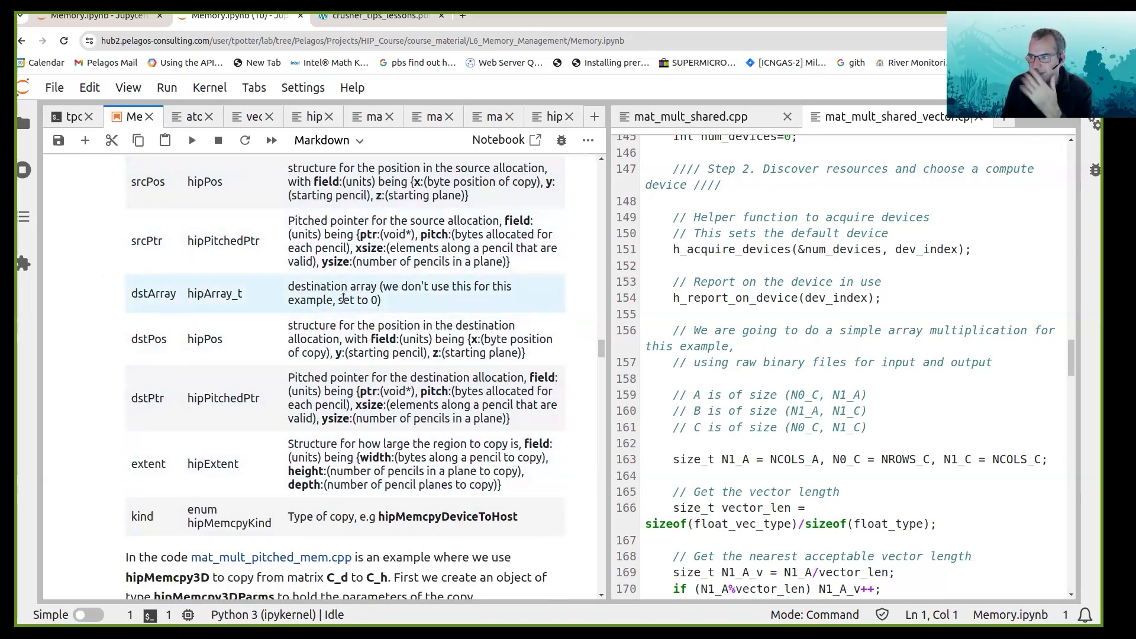
left_click(340, 339)
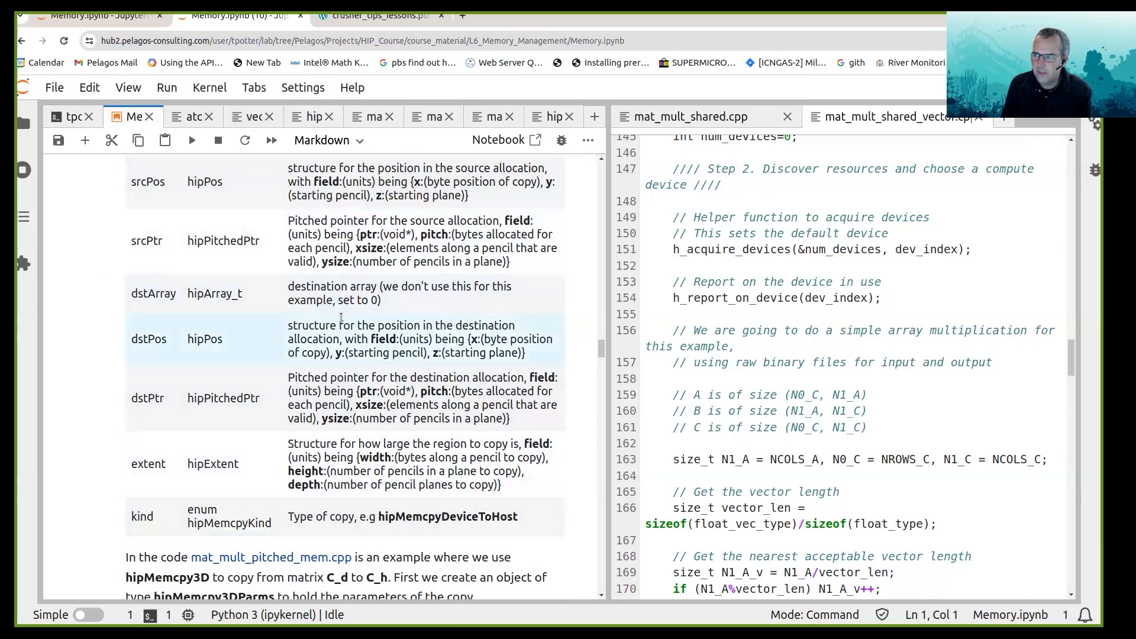
scroll("down", 3)
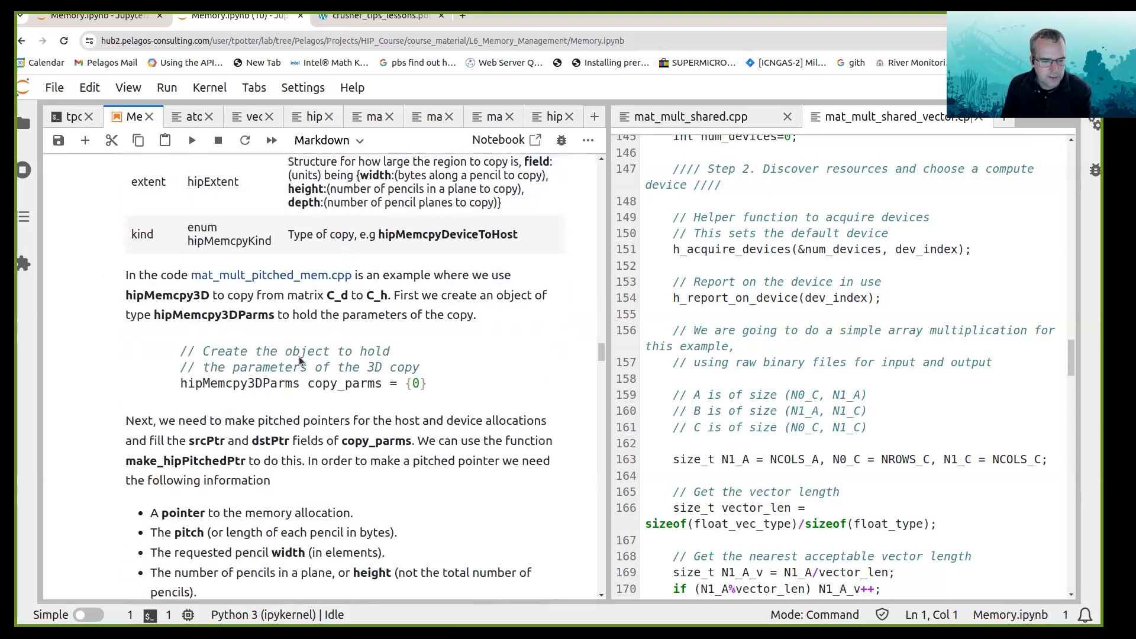
scroll("down", 3)
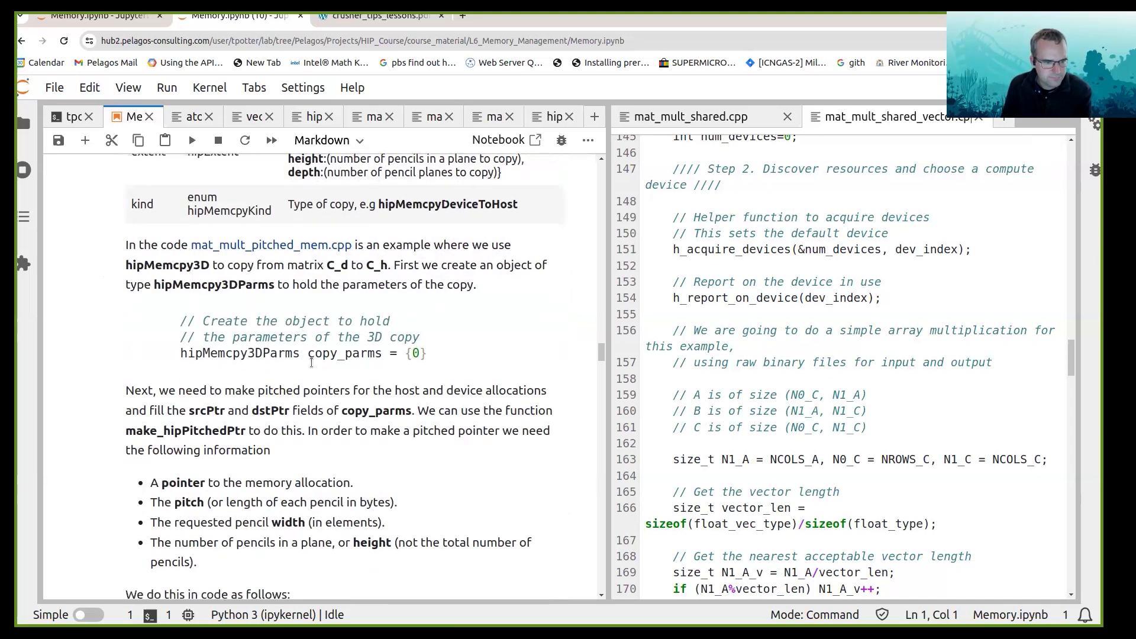
scroll("down", 3)
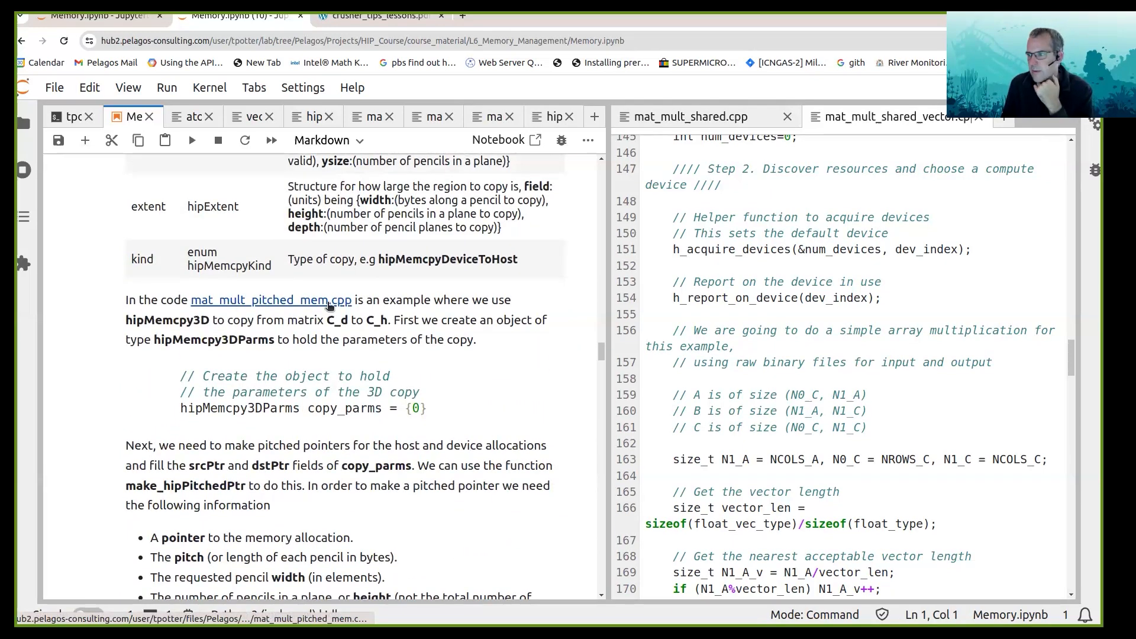
scroll("down", 3)
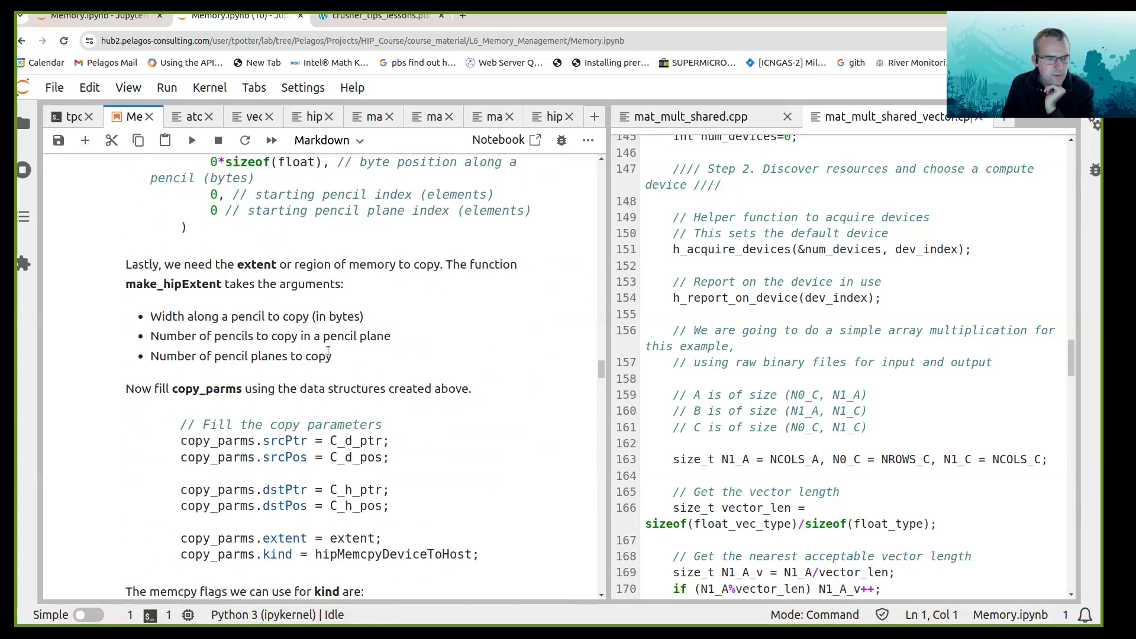
Scroll through constant memory, shared memory and the faulty launch example to the vector types table
scroll("down", 3)
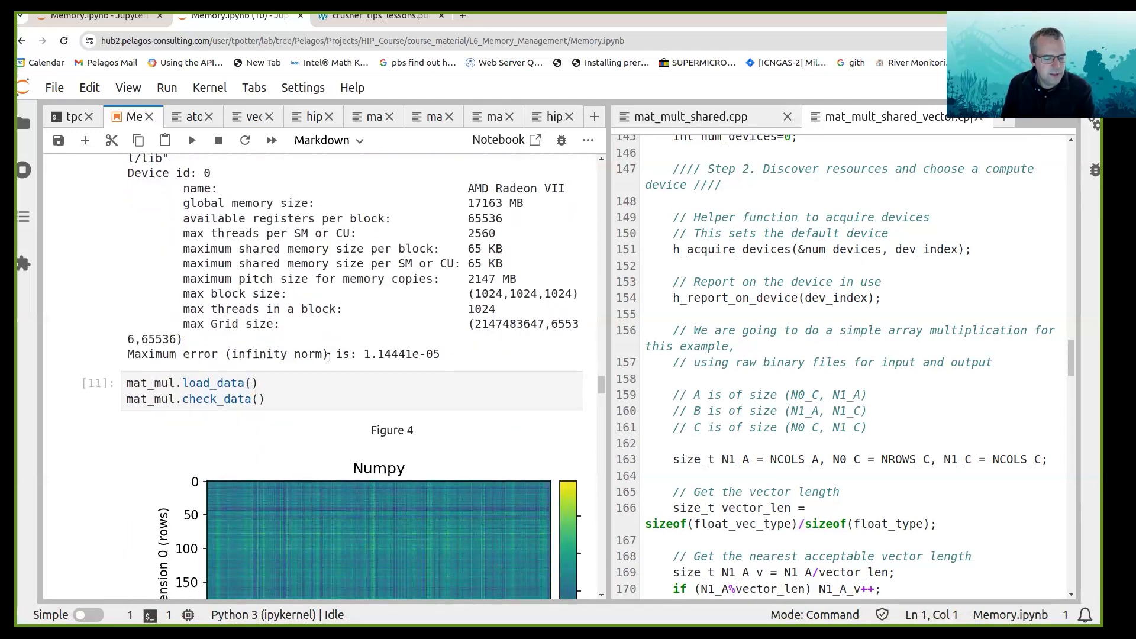
scroll("down", 3)
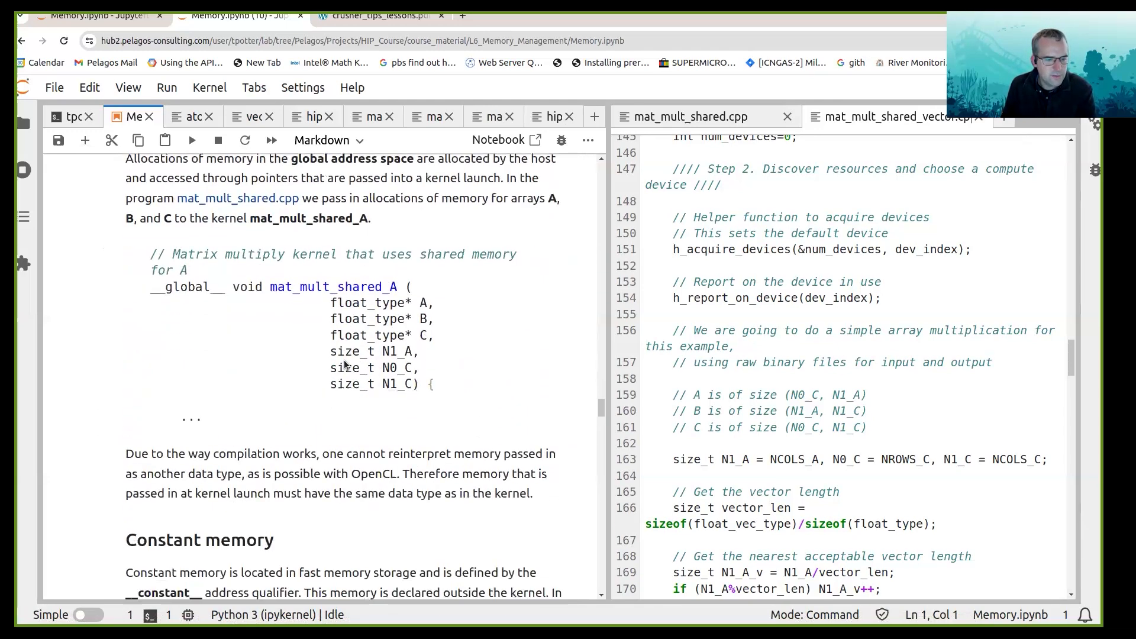
scroll("down", 3)
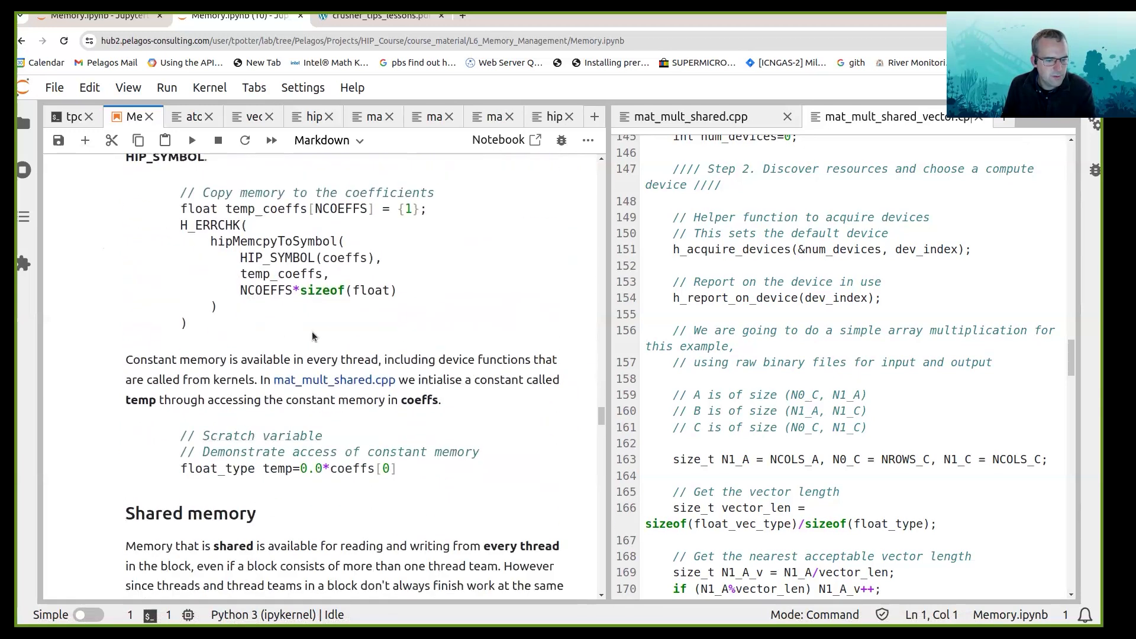
scroll("down", 3)
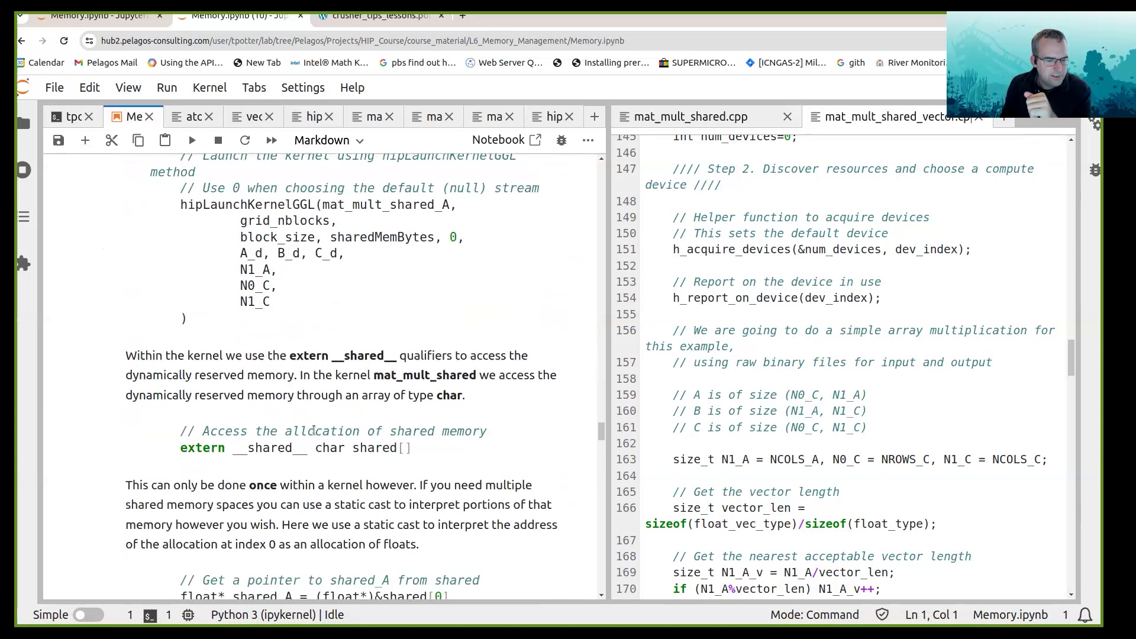
scroll("down", 3)
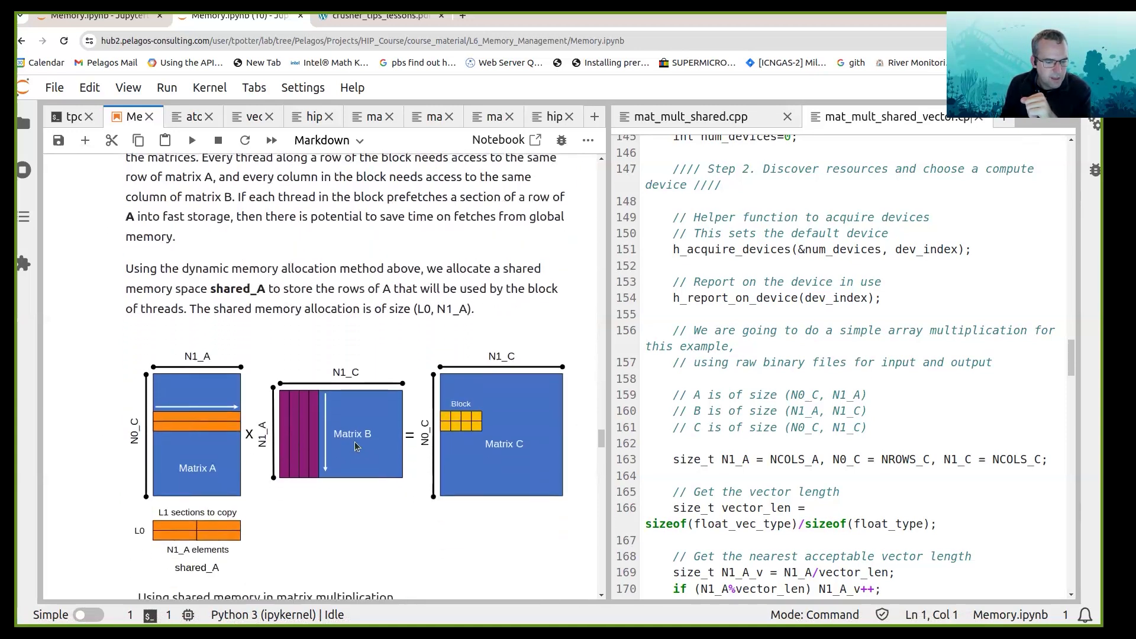
scroll("down", 3)
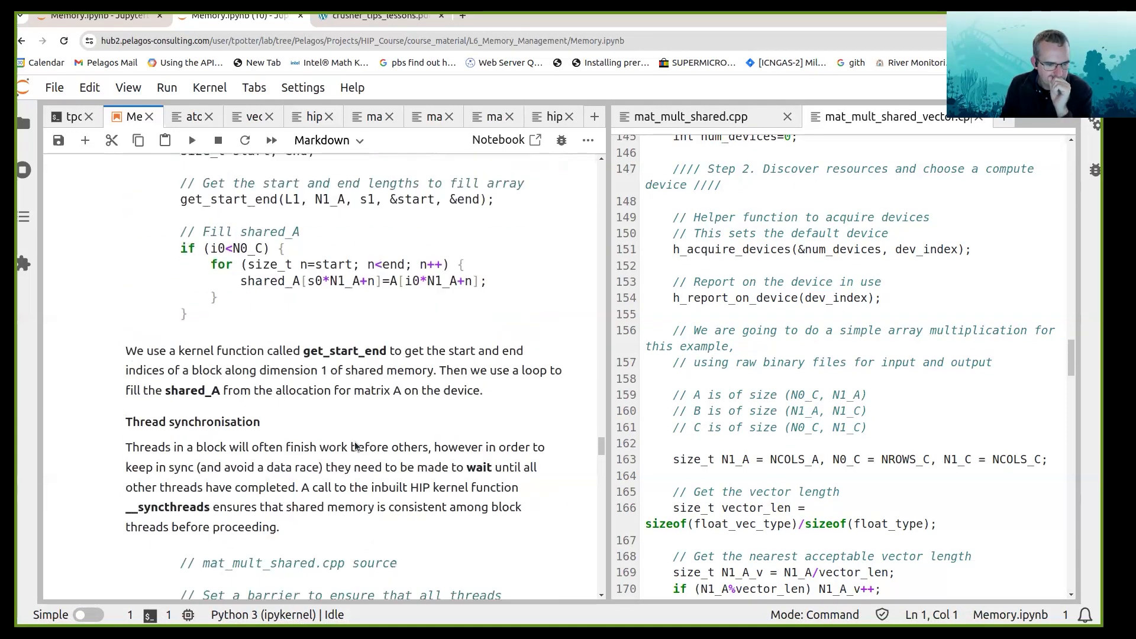
scroll("down", 3)
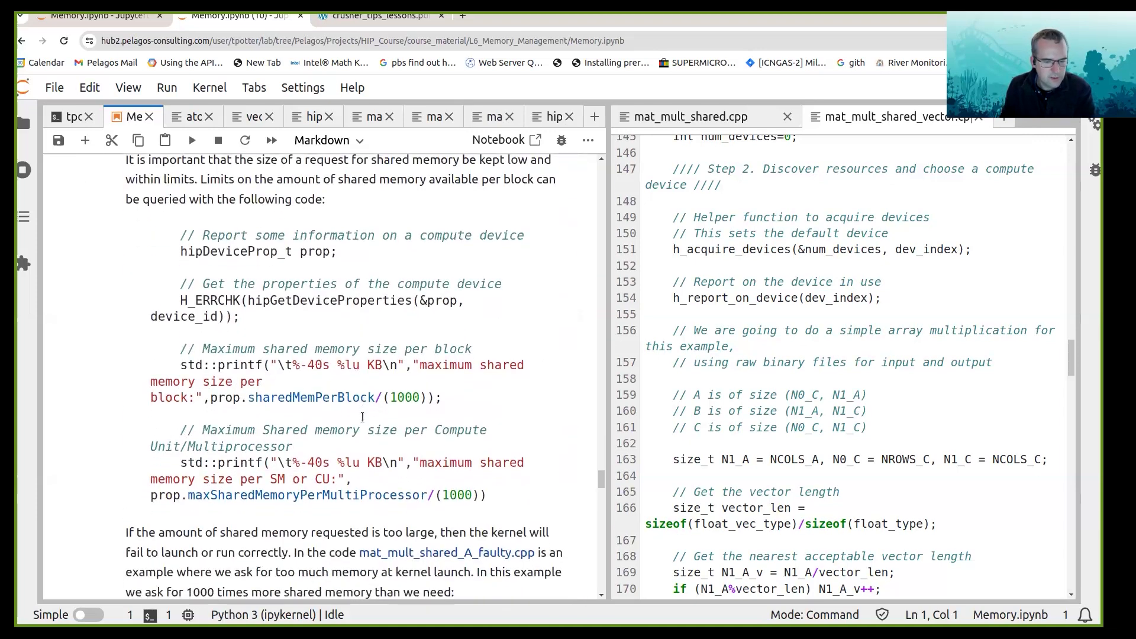
scroll("down", 3)
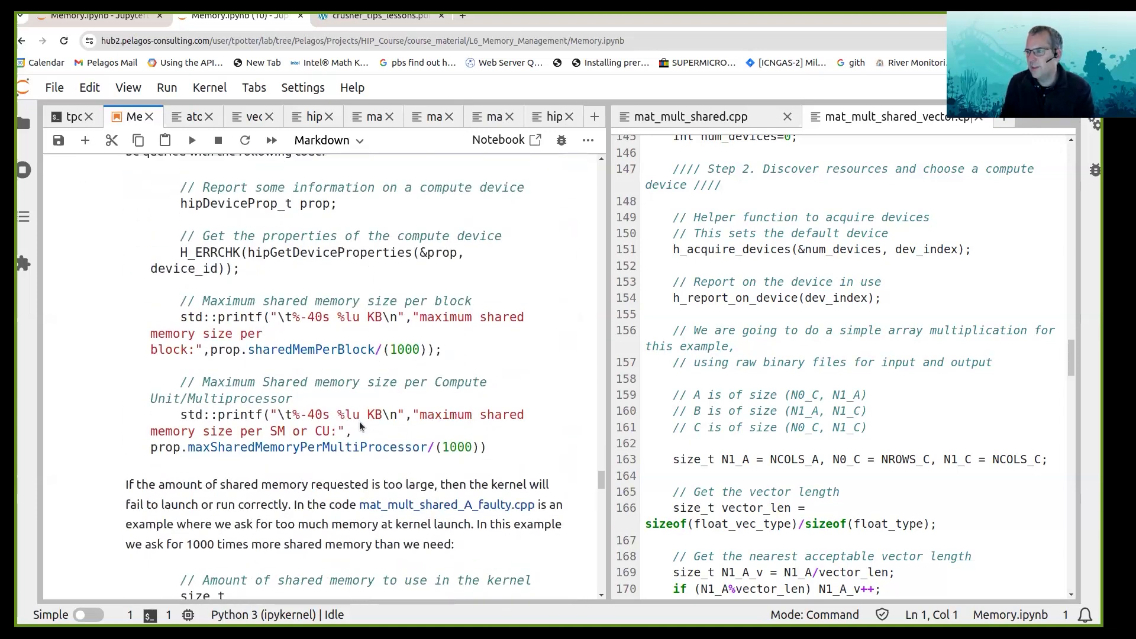
scroll("down", 3)
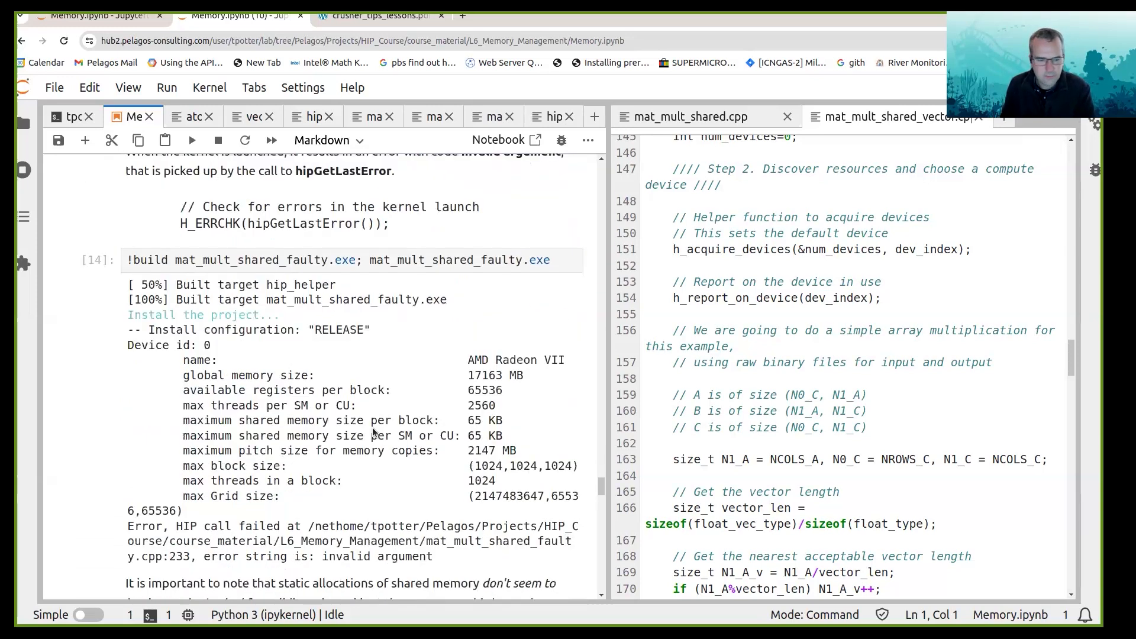
scroll("down", 3)
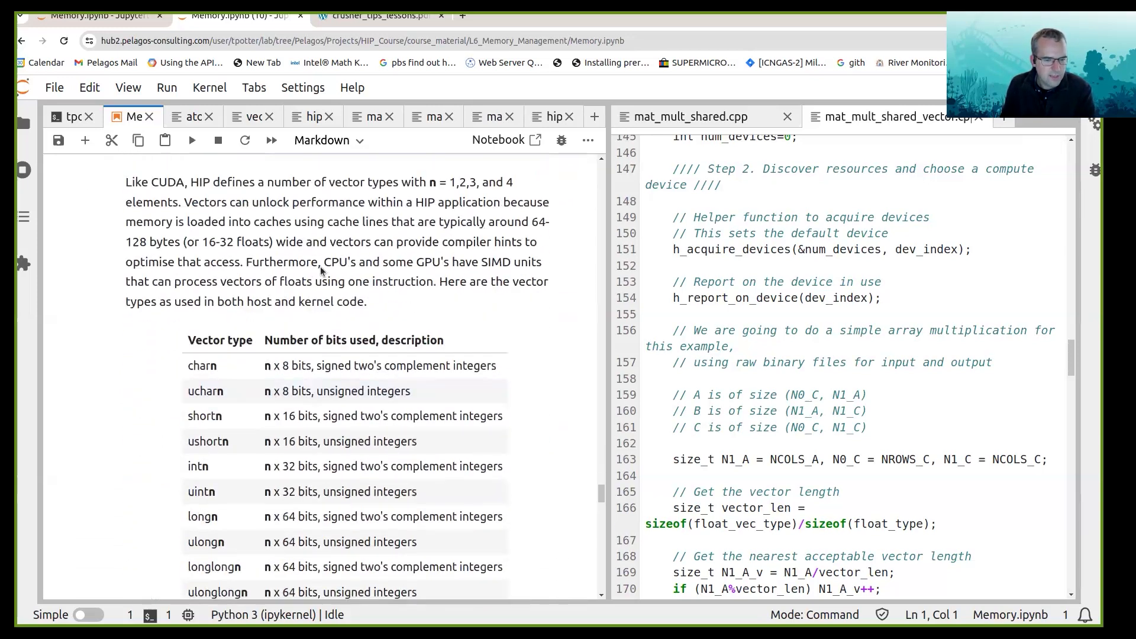
Scroll past the vector matrix multiplication and Atomics in HIP section to the fine-grained memory notes at the end
scroll("down", 3)
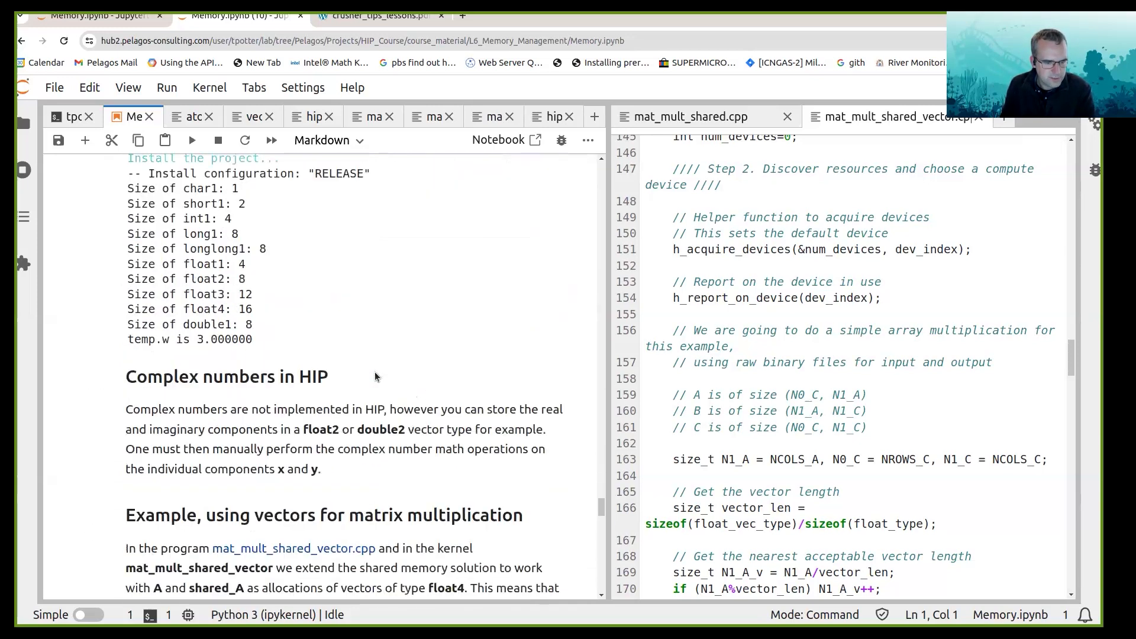
scroll("down", 3)
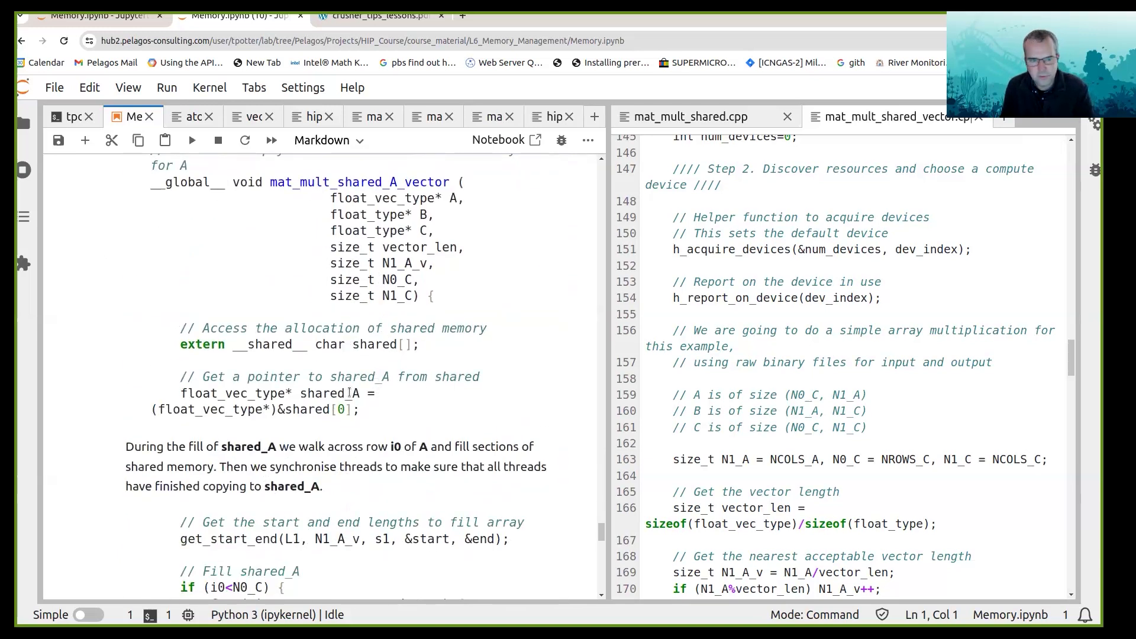
scroll("down", 3)
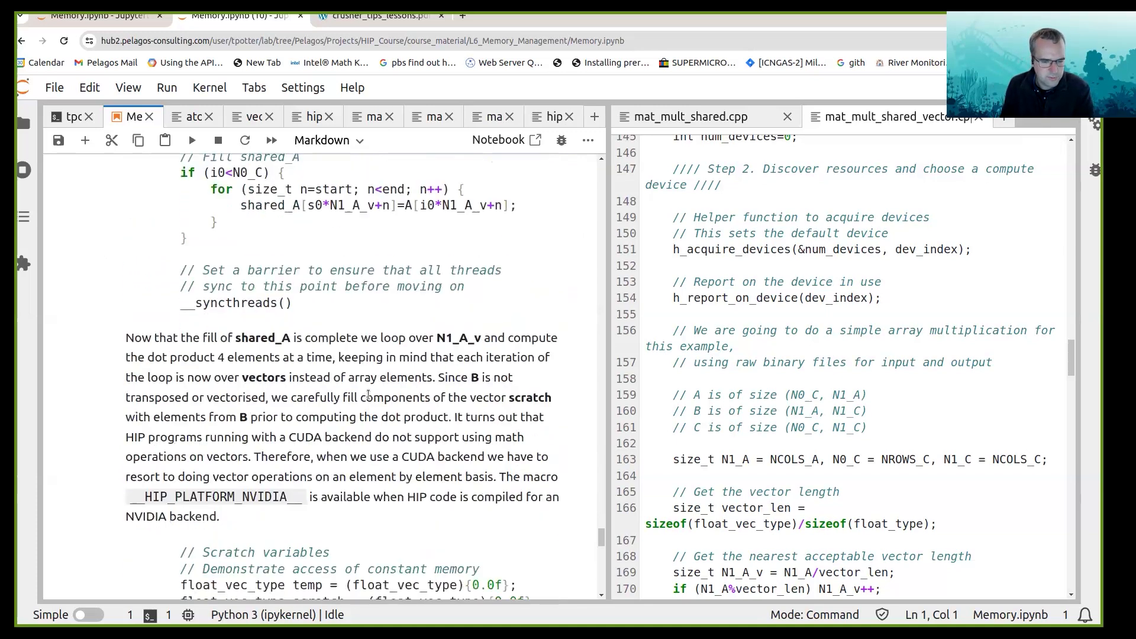
scroll("down", 3)
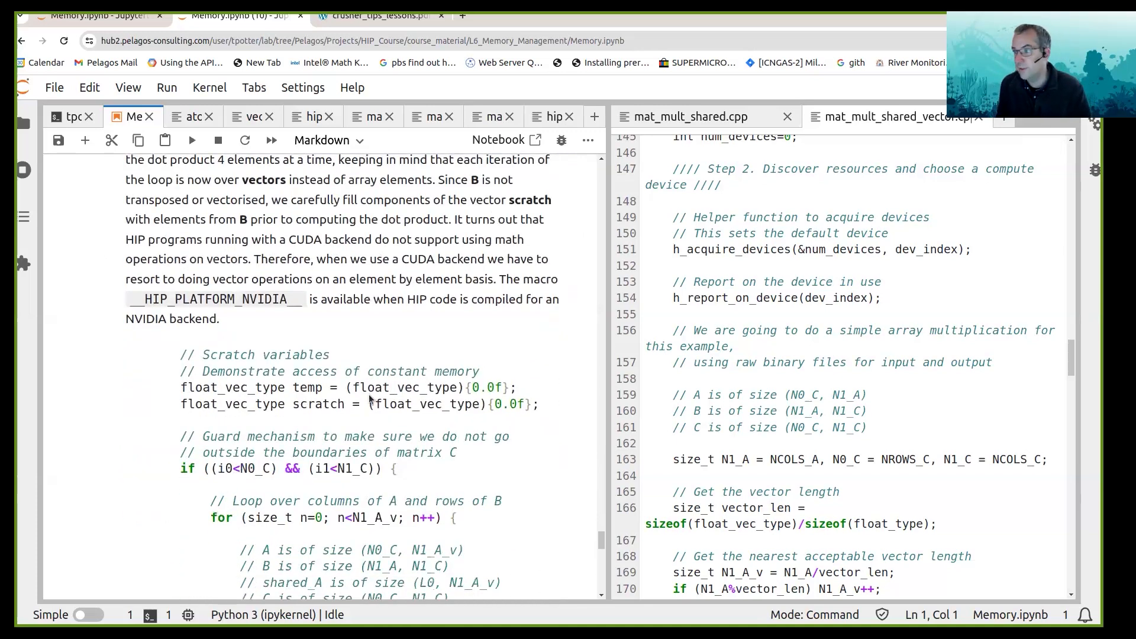
scroll("down", 3)
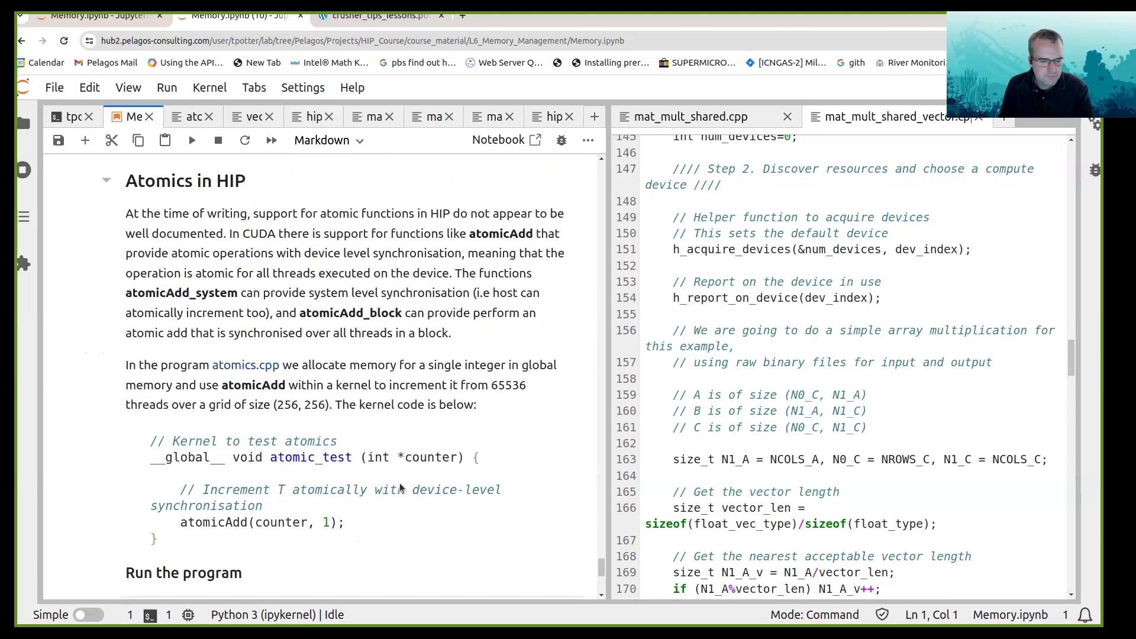
scroll("down", 3)
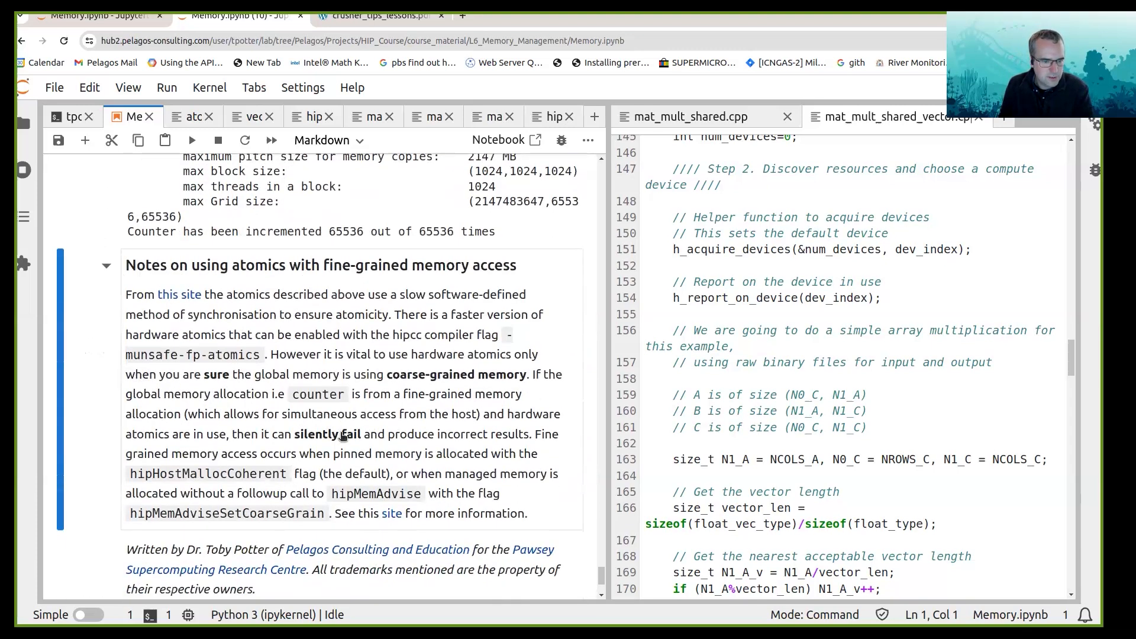
scroll("down", 3)
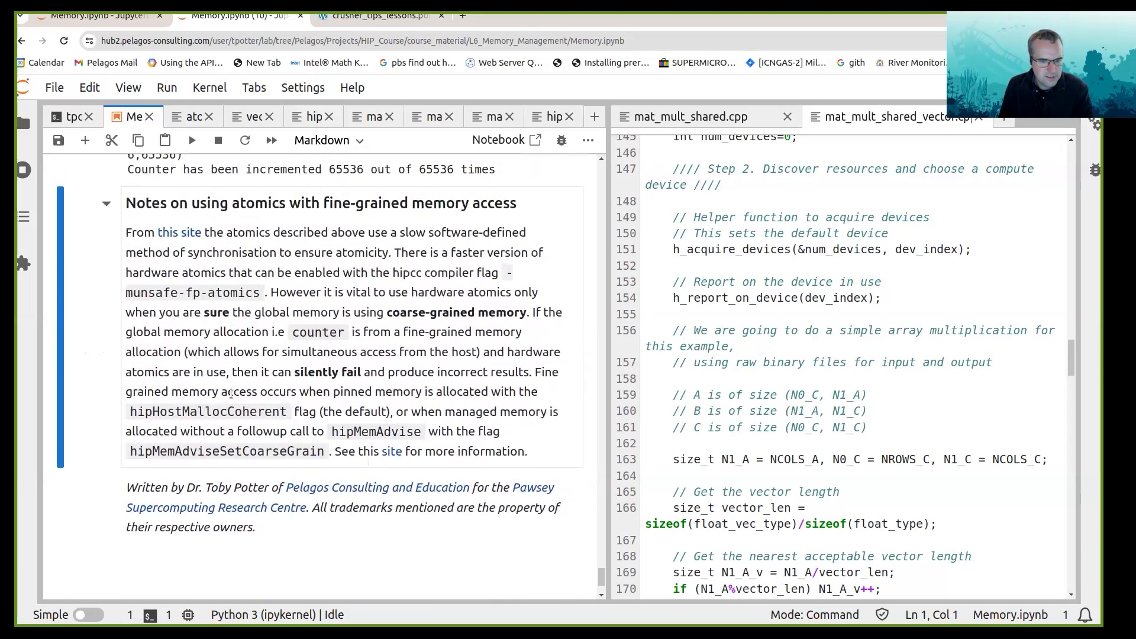